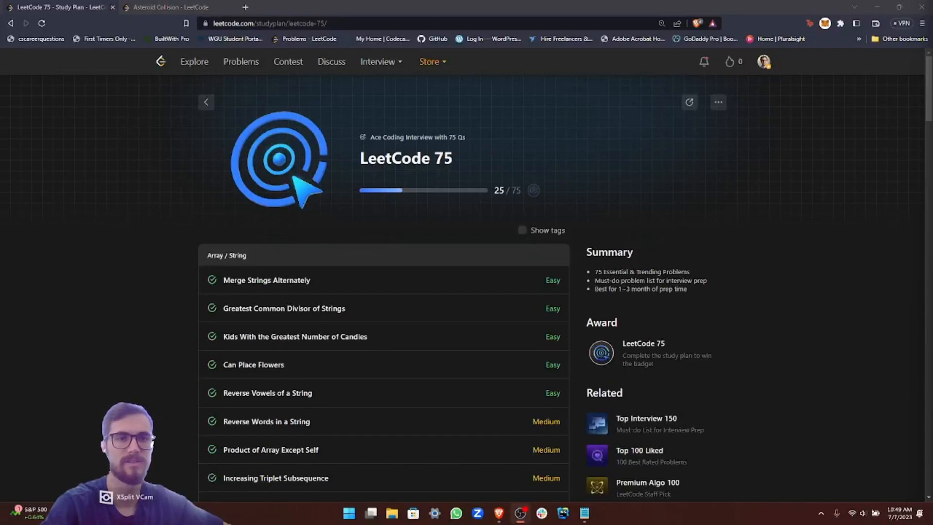
mouse_move(862, 387)
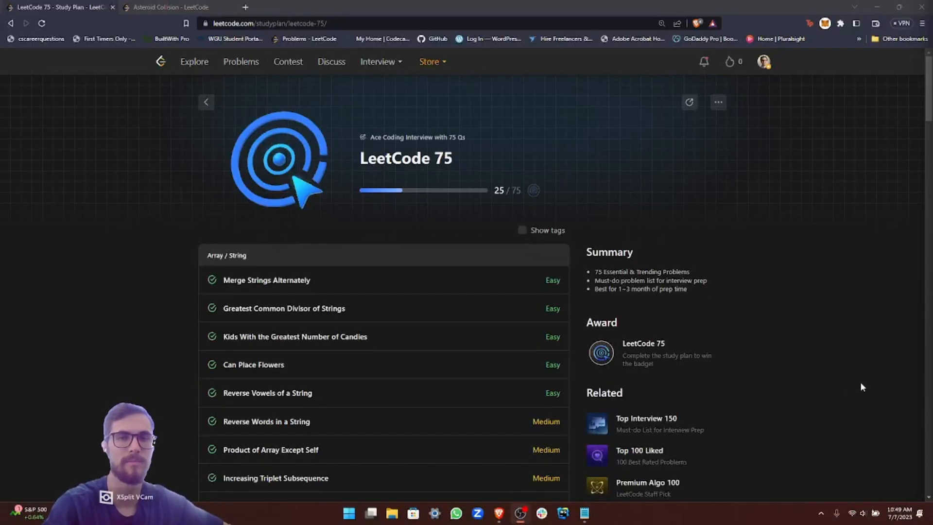
mouse_move(804, 381)
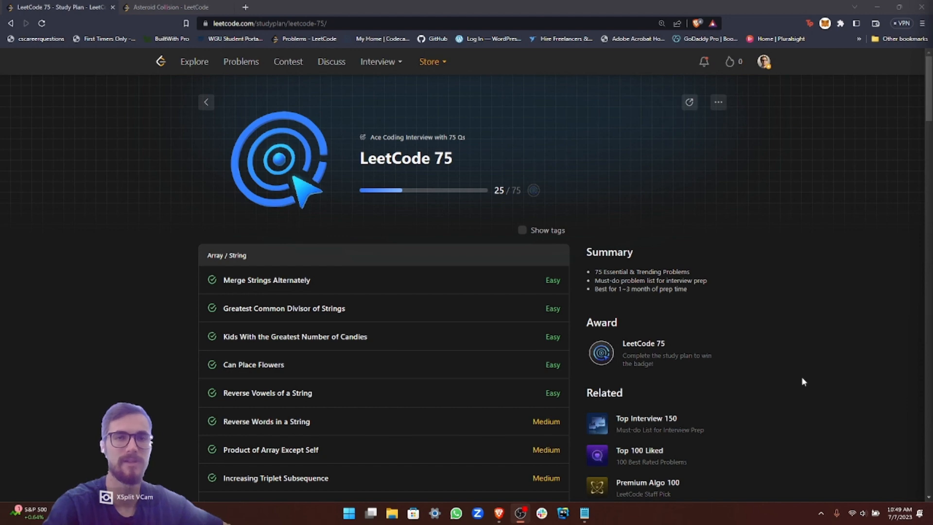
- Open the Asteroid Collision problem from the Stack section of the study plan
scroll("down", 3)
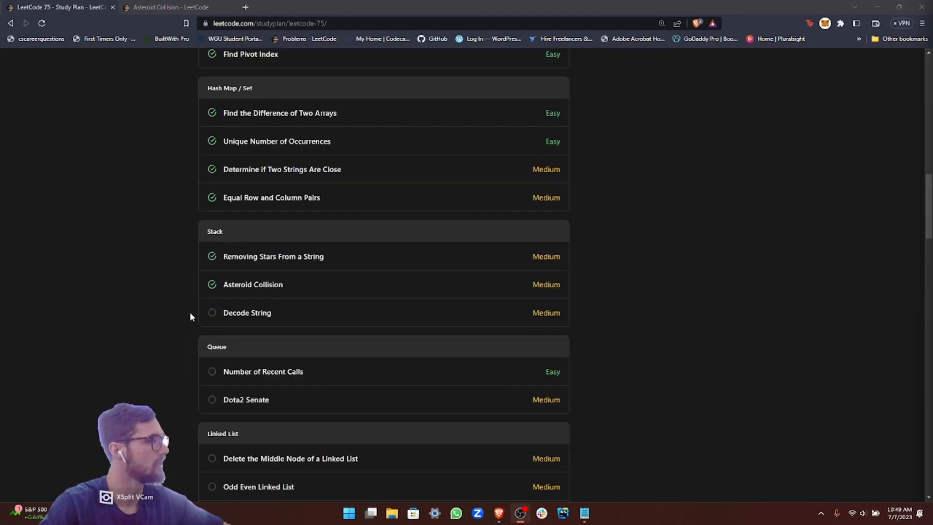
scroll("down", 3)
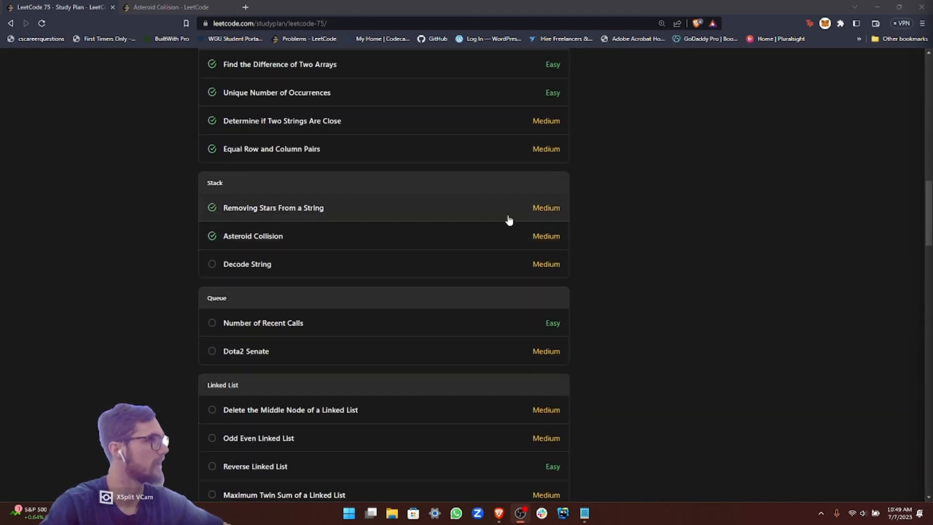
mouse_move(109, 283)
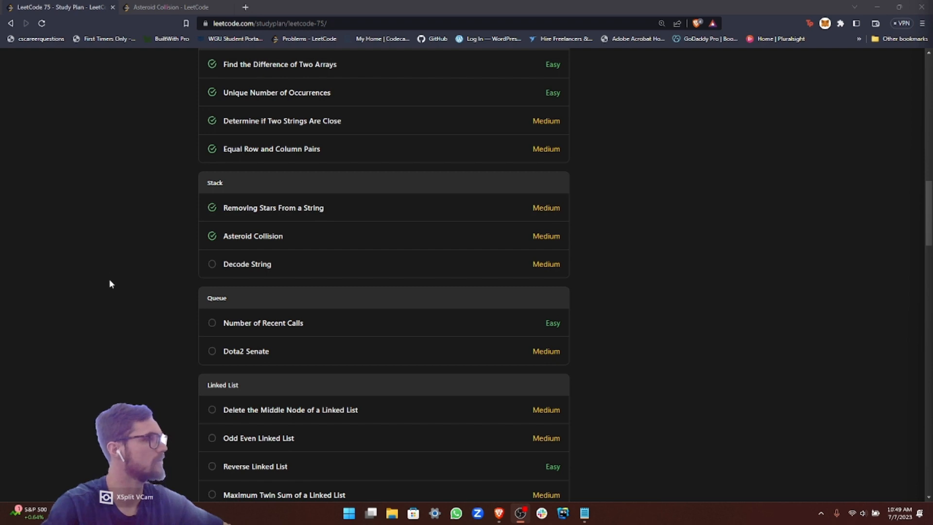
left_click(253, 235)
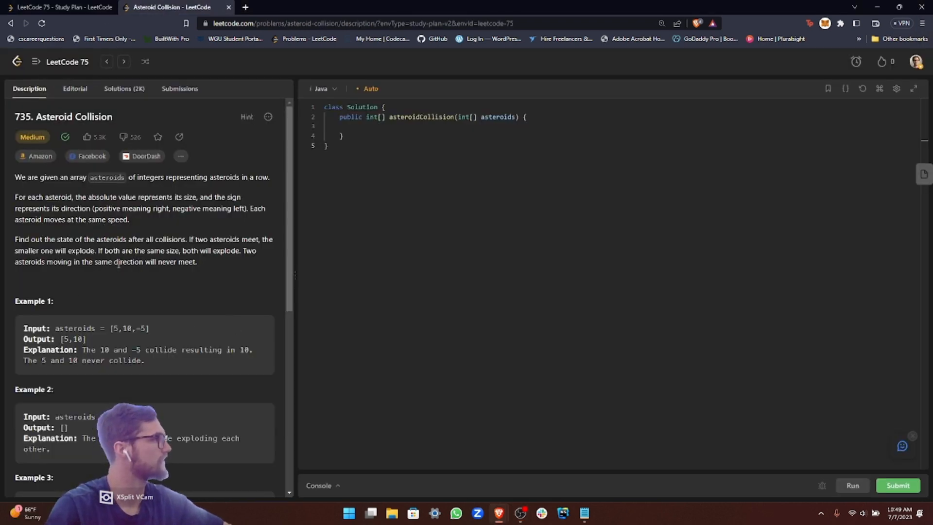
mouse_move(79, 251)
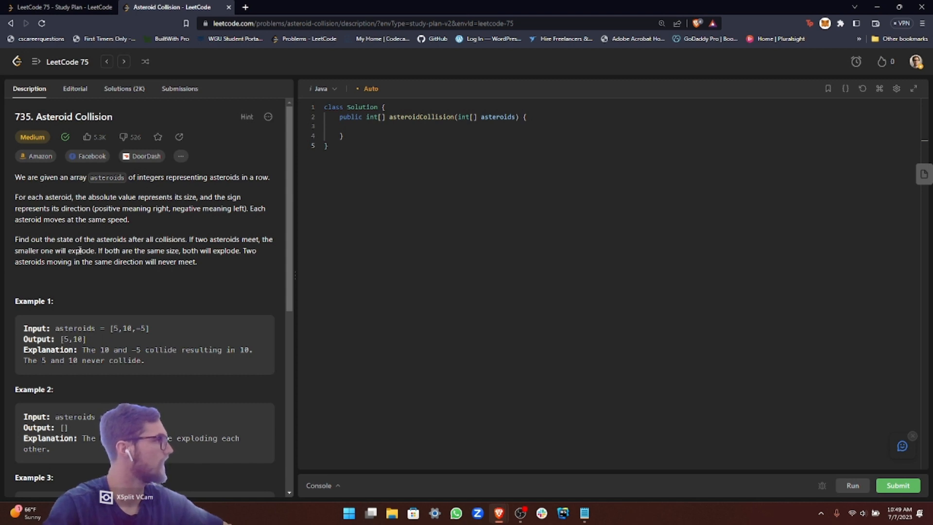
mouse_move(108, 274)
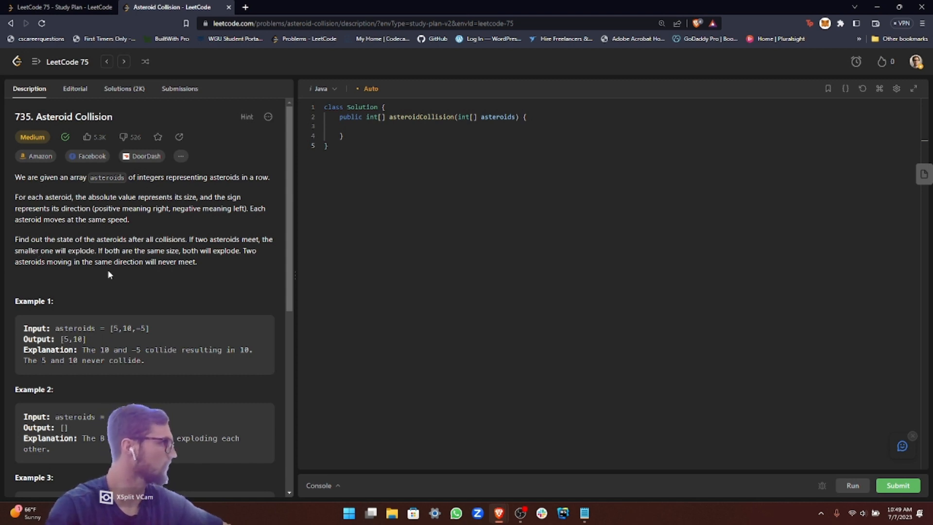
mouse_move(177, 240)
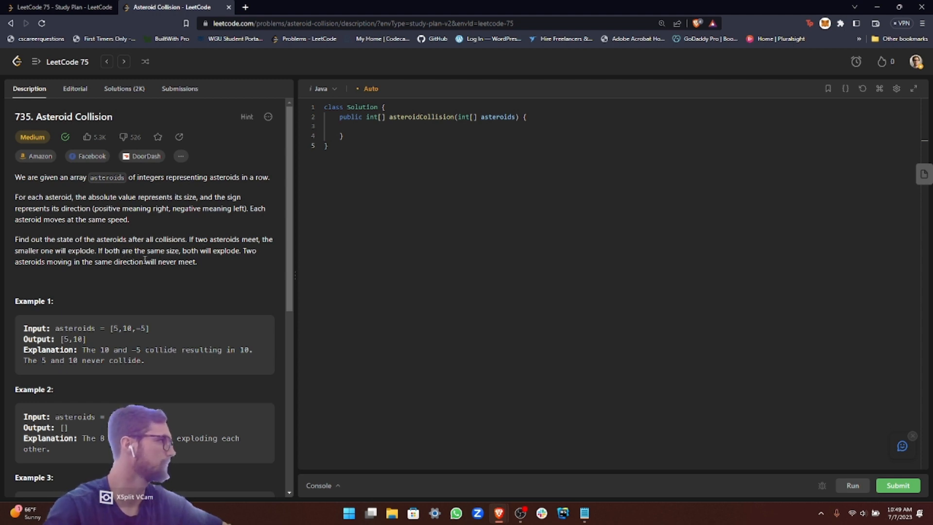
mouse_move(167, 272)
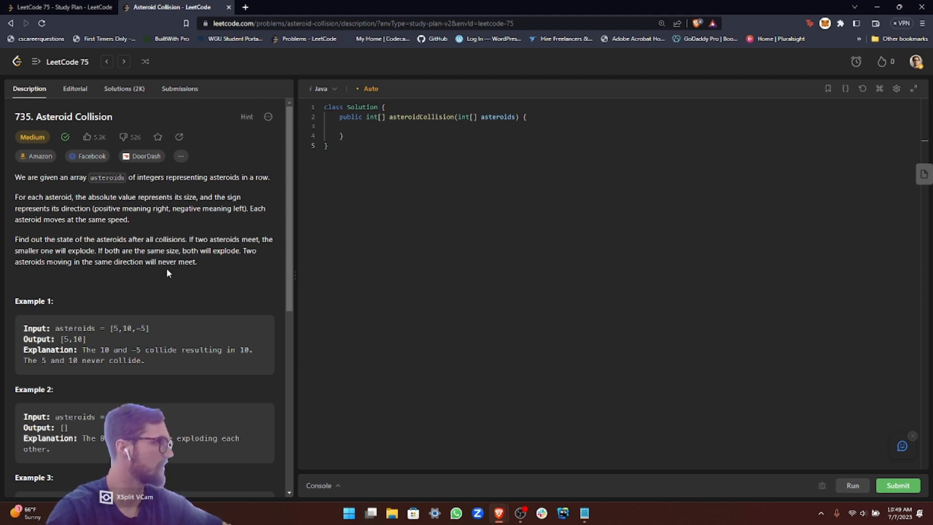
mouse_move(175, 280)
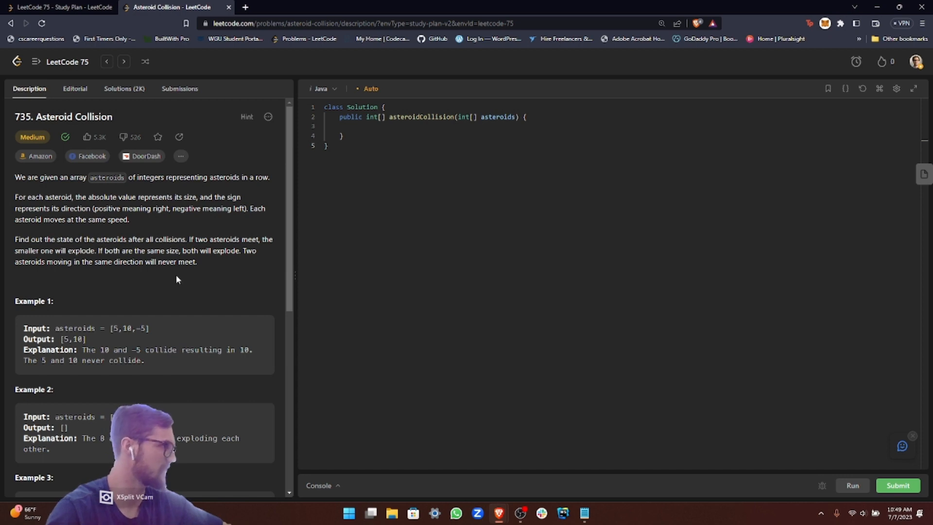
mouse_move(166, 281)
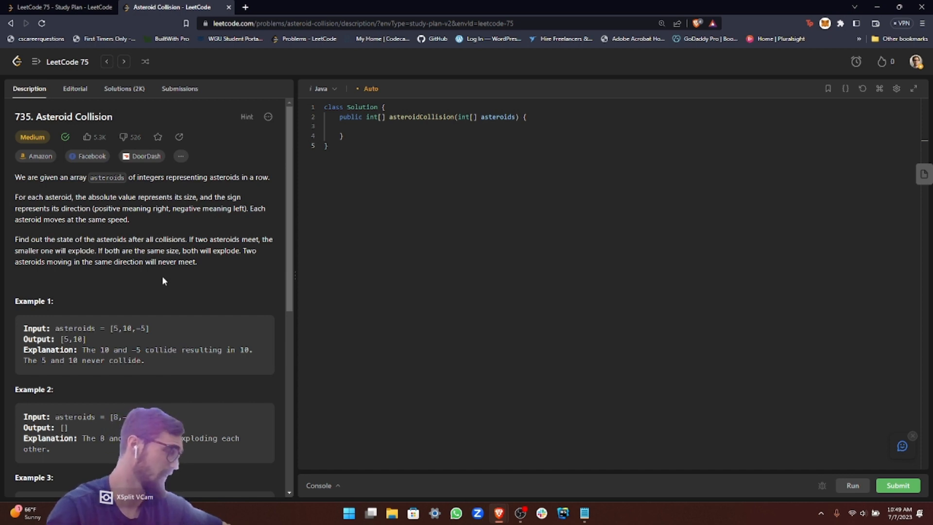
mouse_move(165, 289)
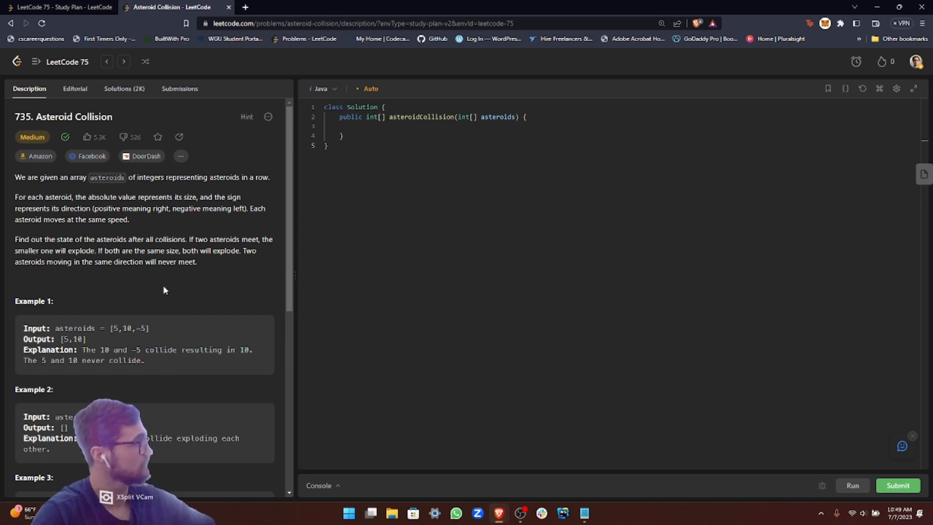
mouse_move(149, 281)
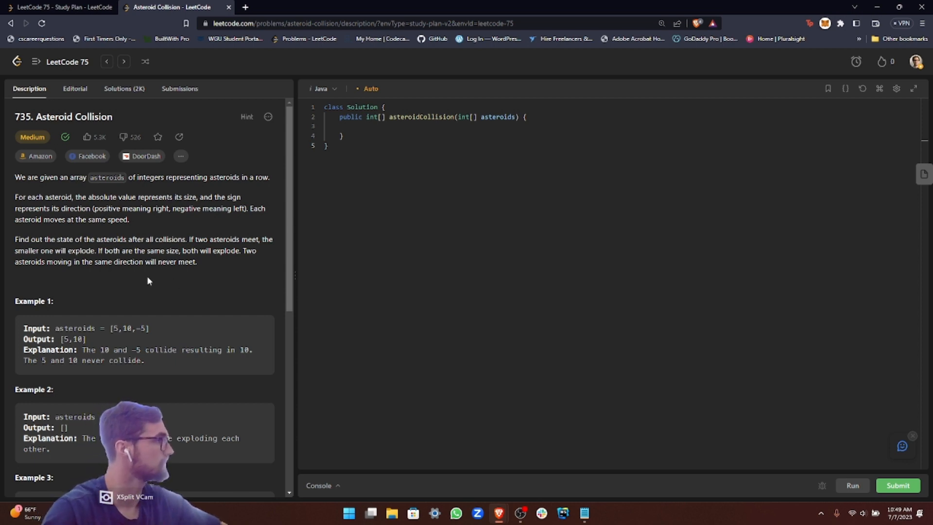
mouse_move(187, 277)
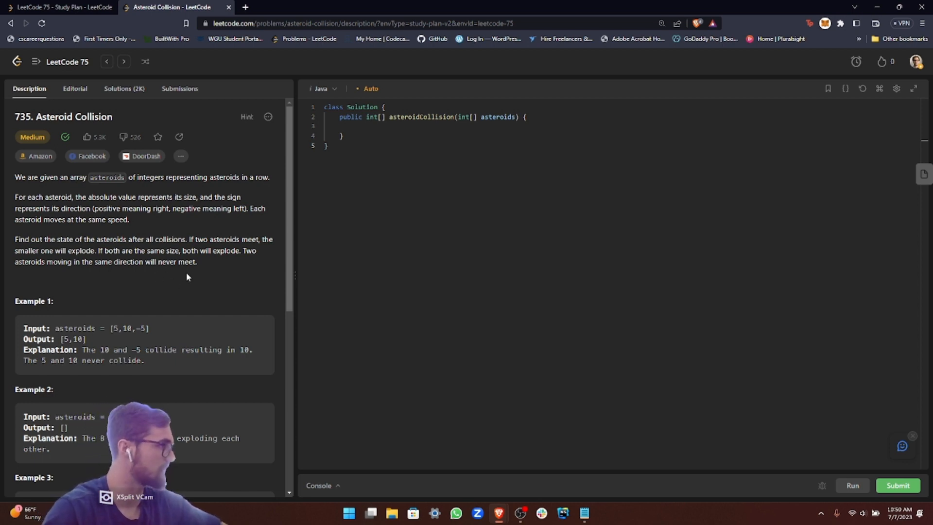
mouse_move(44, 288)
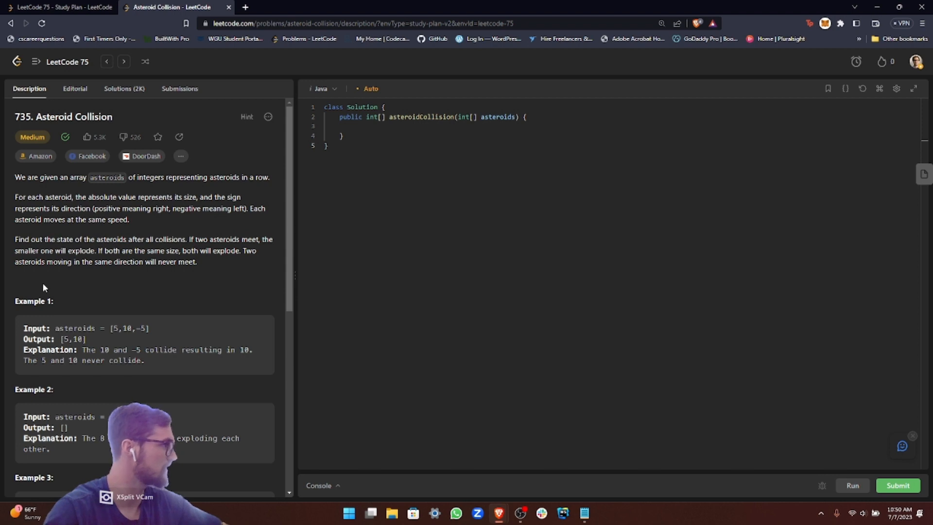
mouse_move(126, 309)
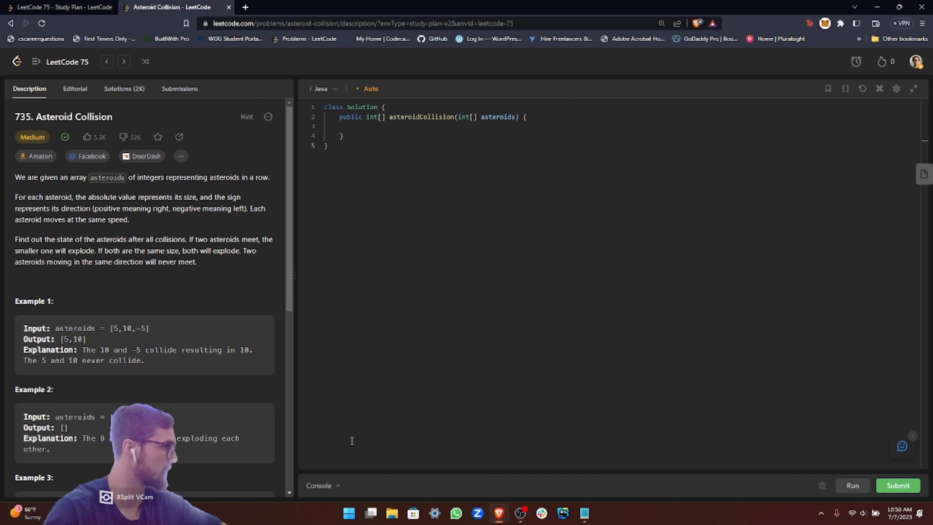
scroll("down", 3)
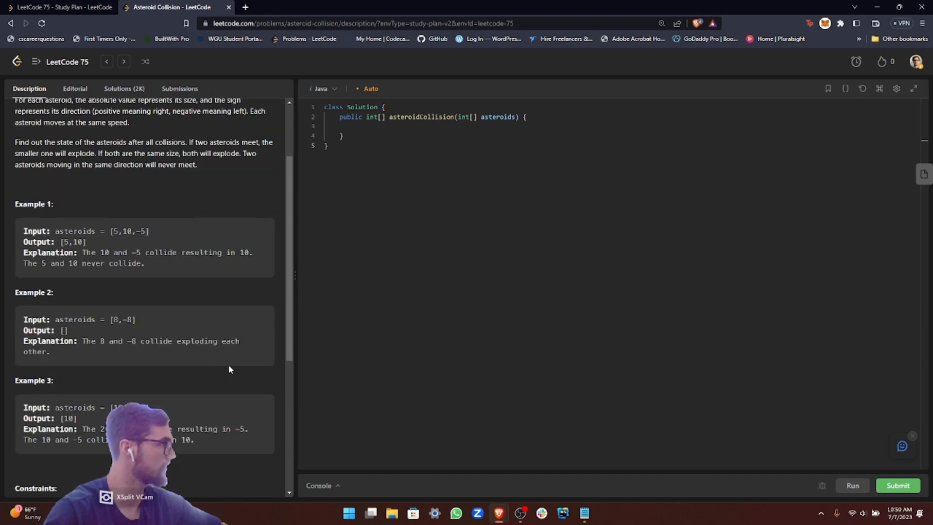
scroll("up", 3)
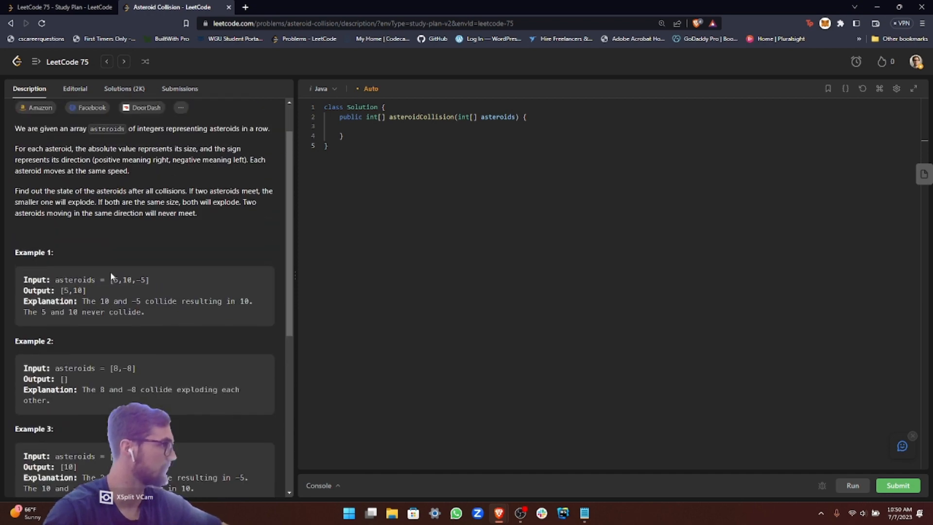
mouse_move(108, 280)
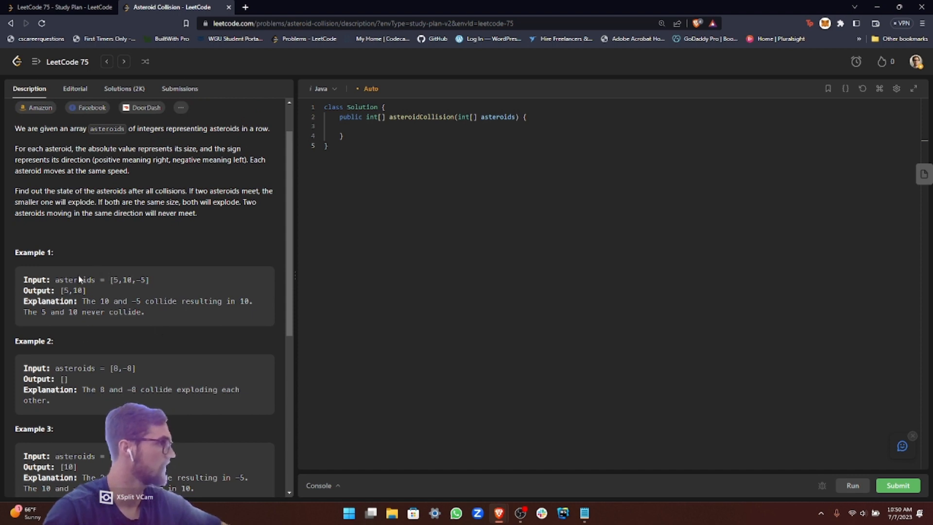
mouse_move(110, 290)
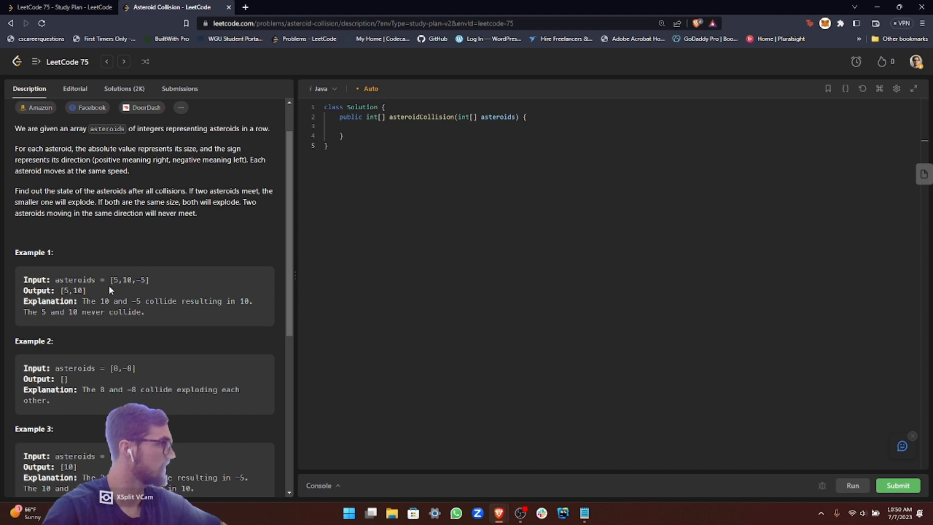
mouse_move(131, 280)
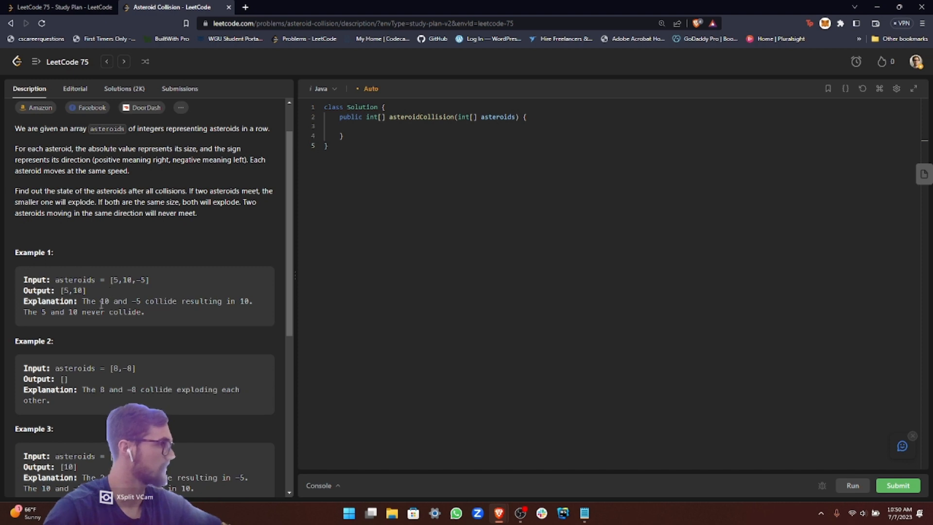
mouse_move(217, 280)
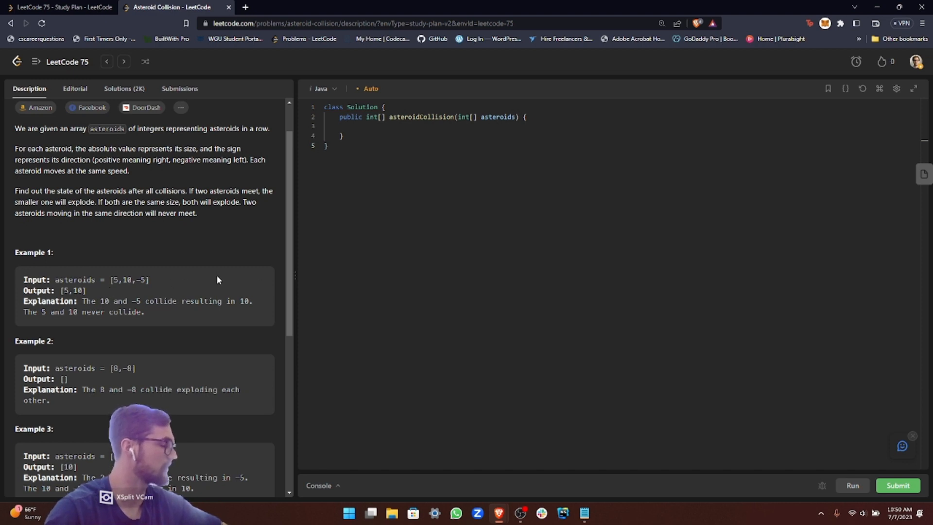
mouse_move(166, 291)
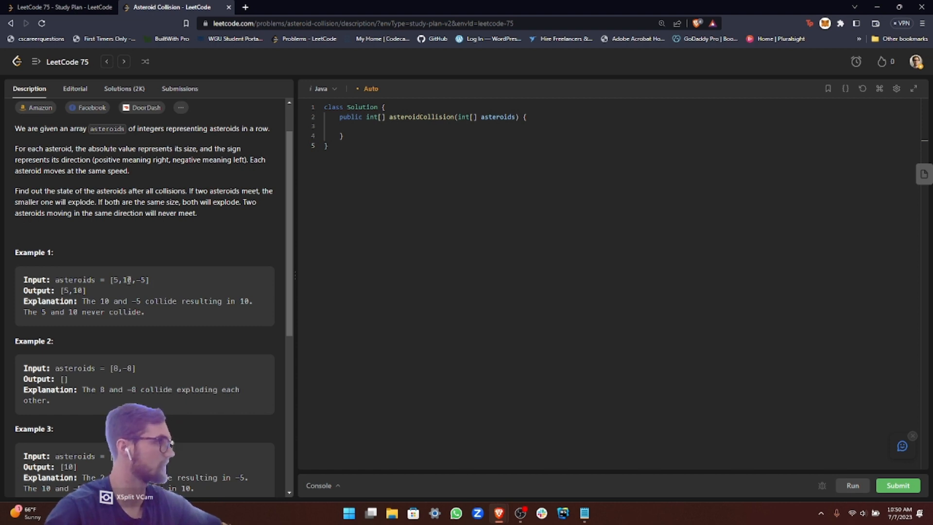
mouse_move(136, 289)
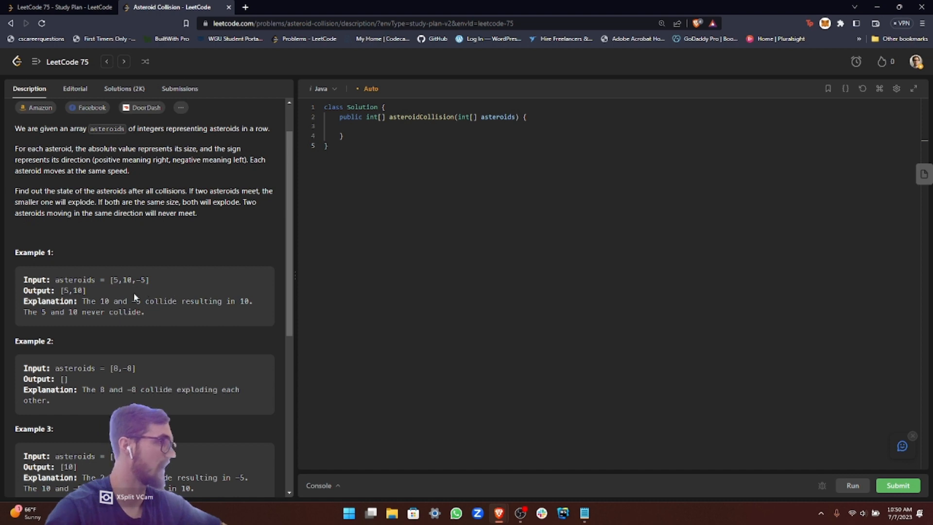
mouse_move(11, 395)
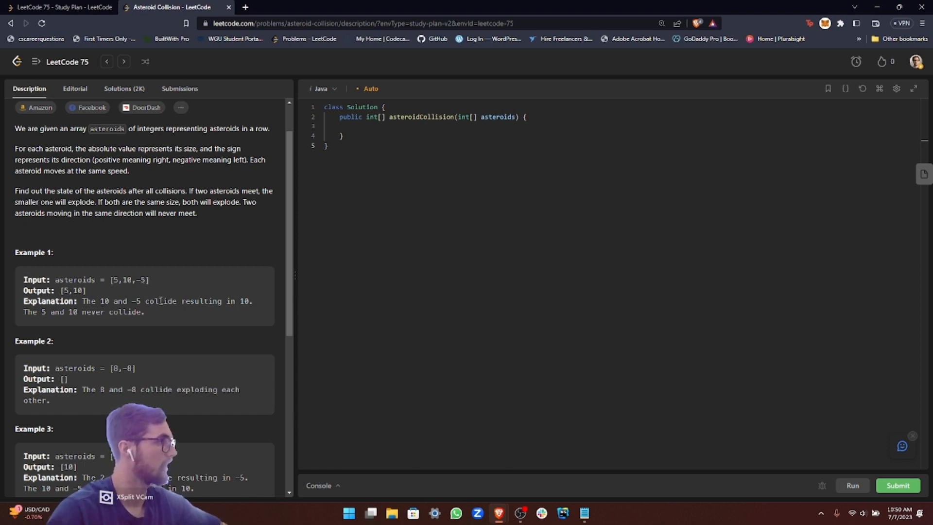
scroll("down", 3)
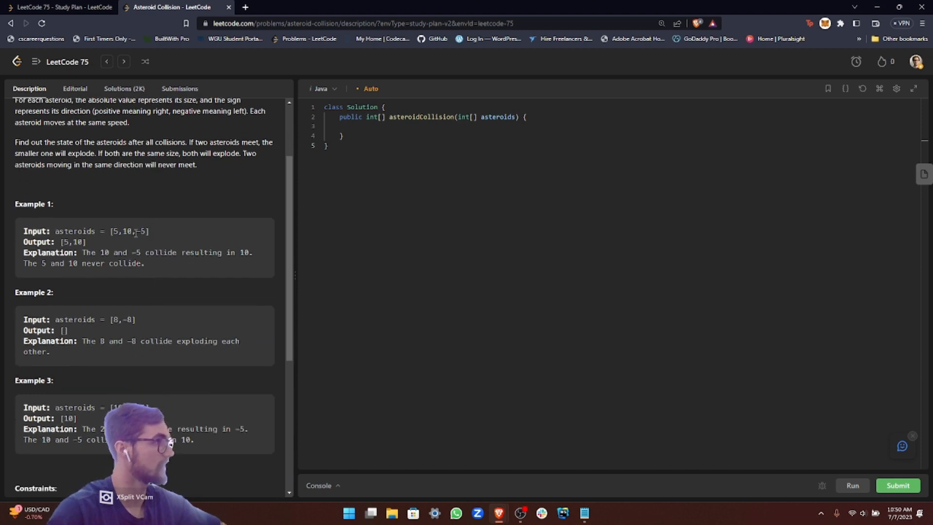
mouse_move(133, 240)
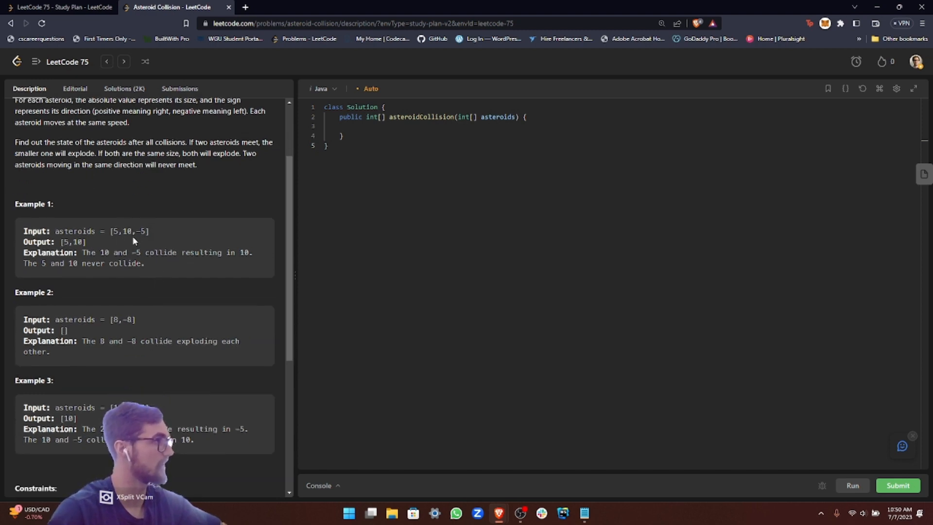
mouse_move(104, 232)
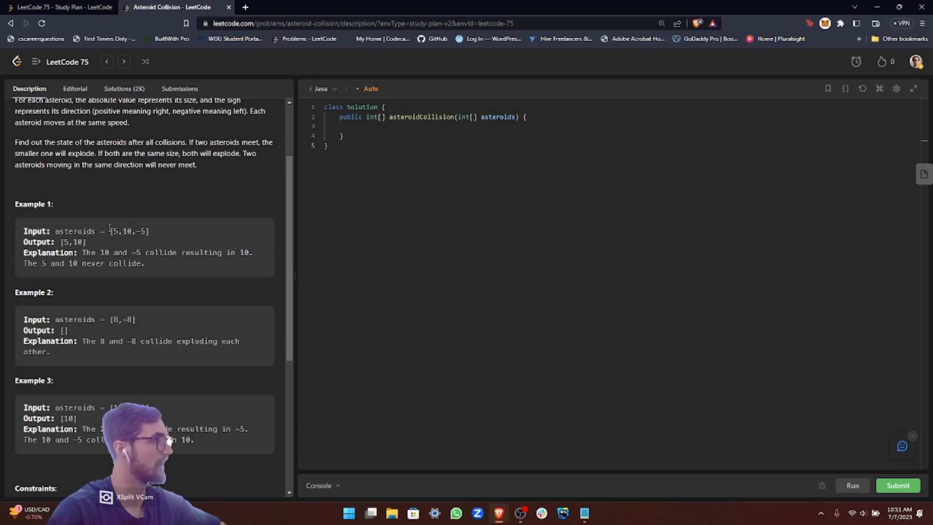
mouse_move(304, 257)
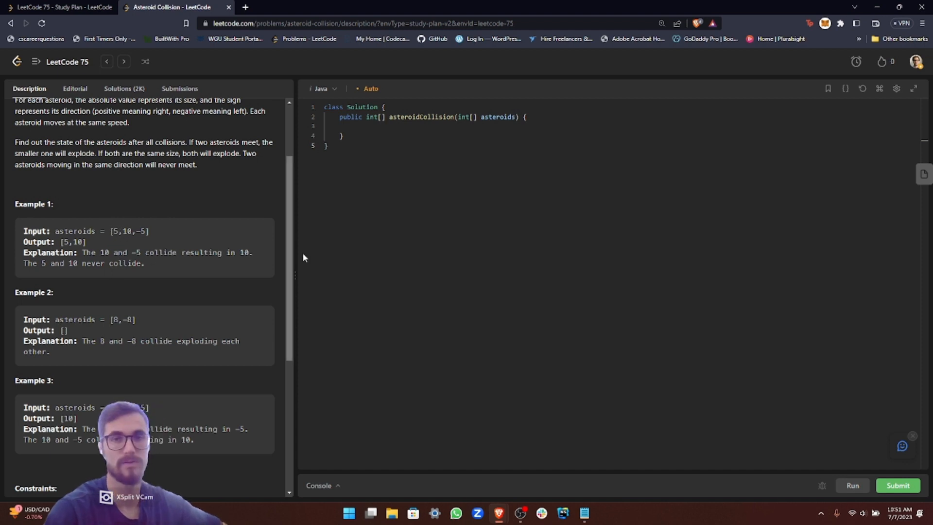
mouse_move(783, 316)
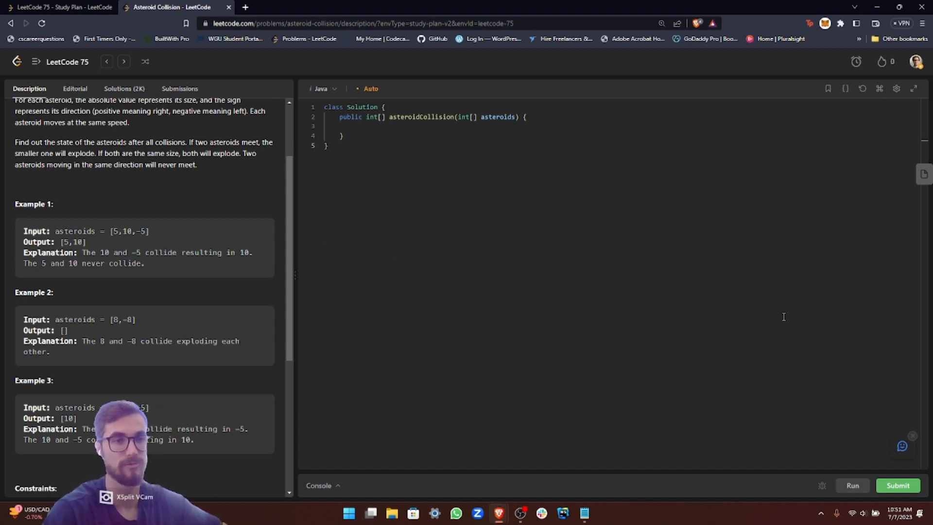
- Scroll the description to Example 3 and the Constraints, then back to the top
scroll("down", 3)
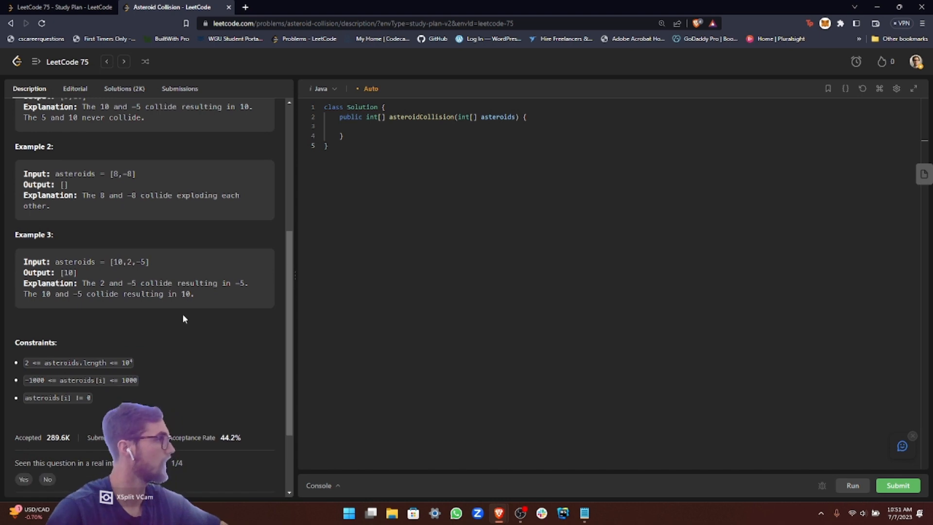
mouse_move(142, 250)
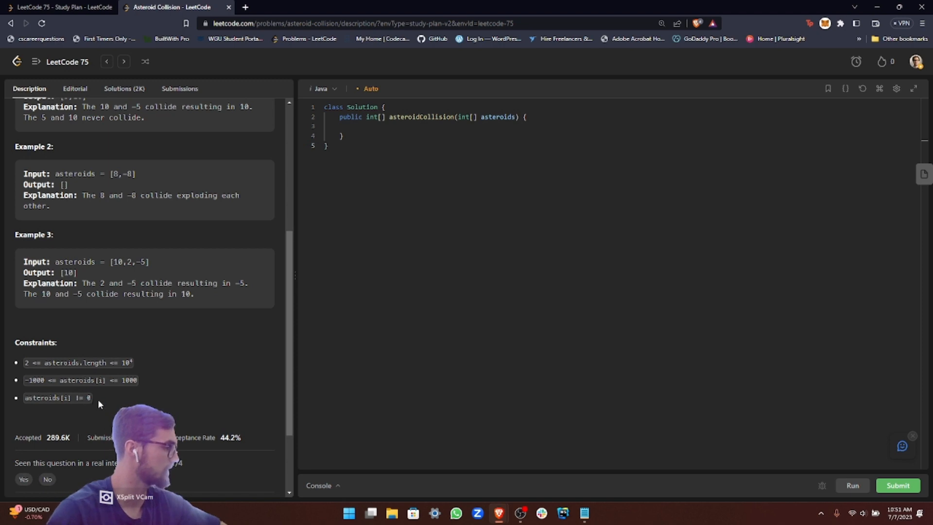
mouse_move(76, 380)
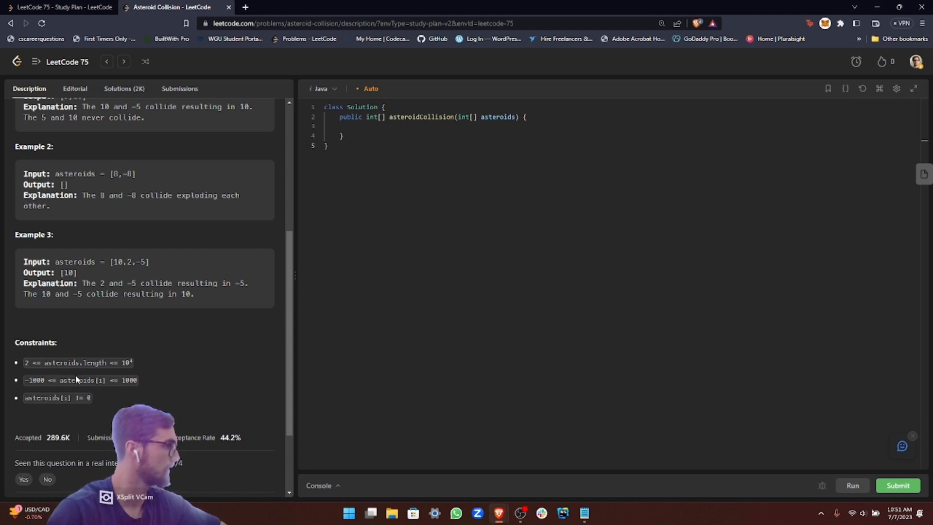
scroll("up", 3)
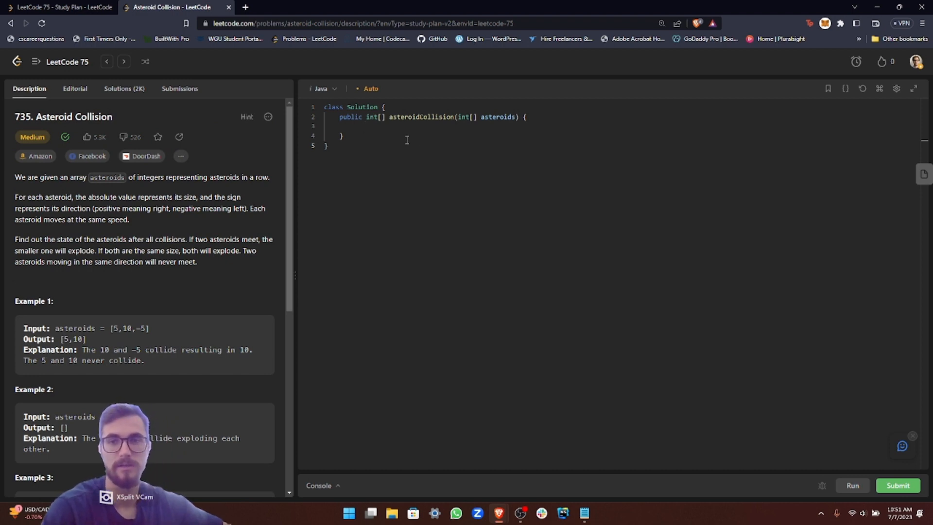
mouse_move(601, 206)
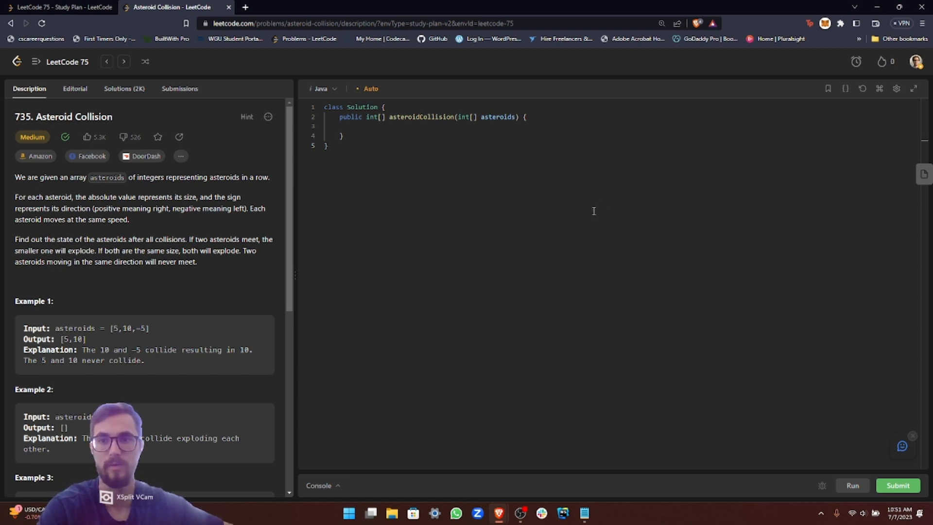
mouse_move(583, 230)
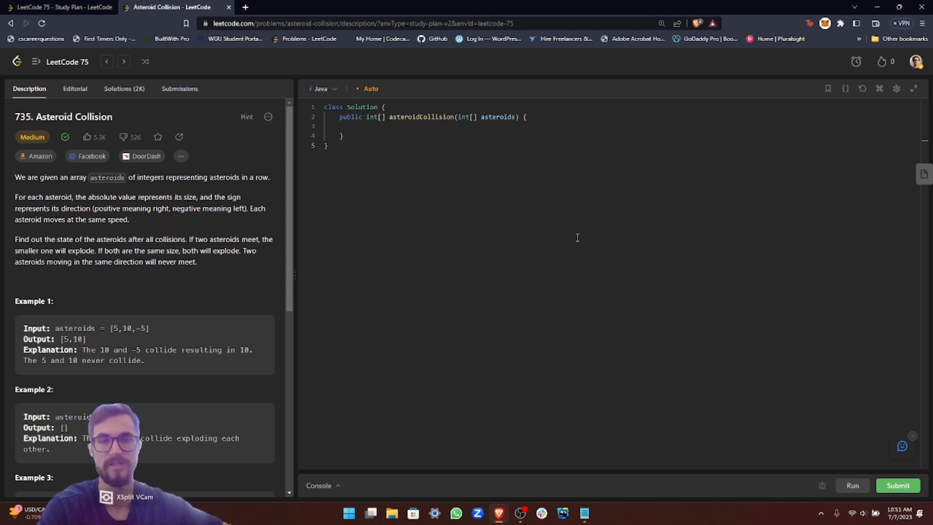
mouse_move(703, 228)
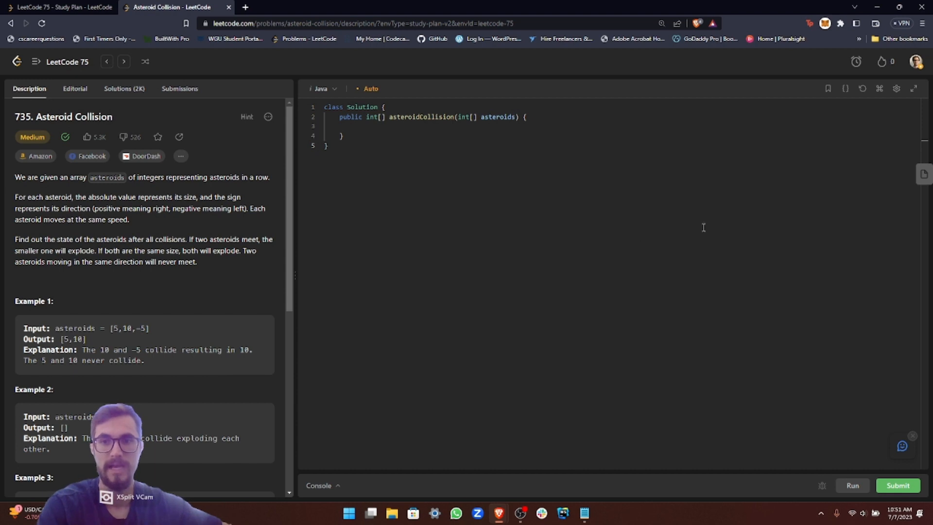
mouse_move(747, 214)
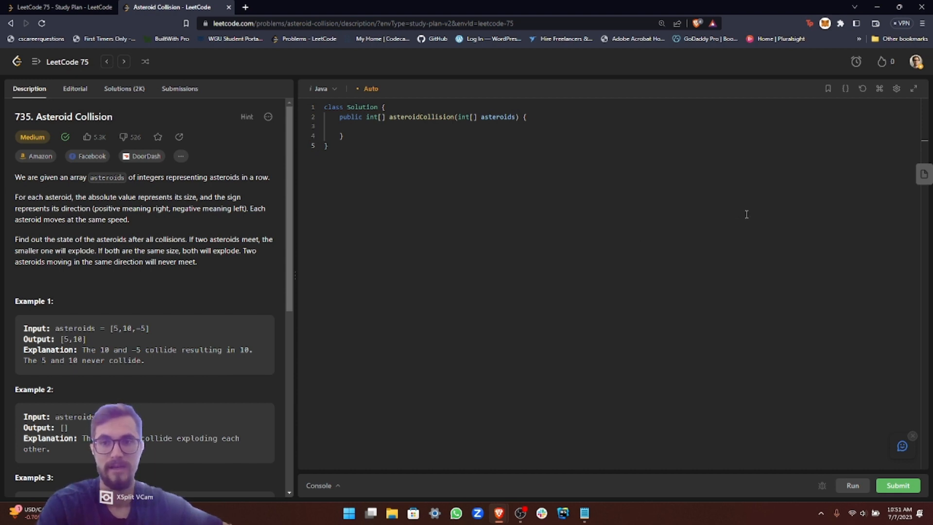
mouse_move(738, 217)
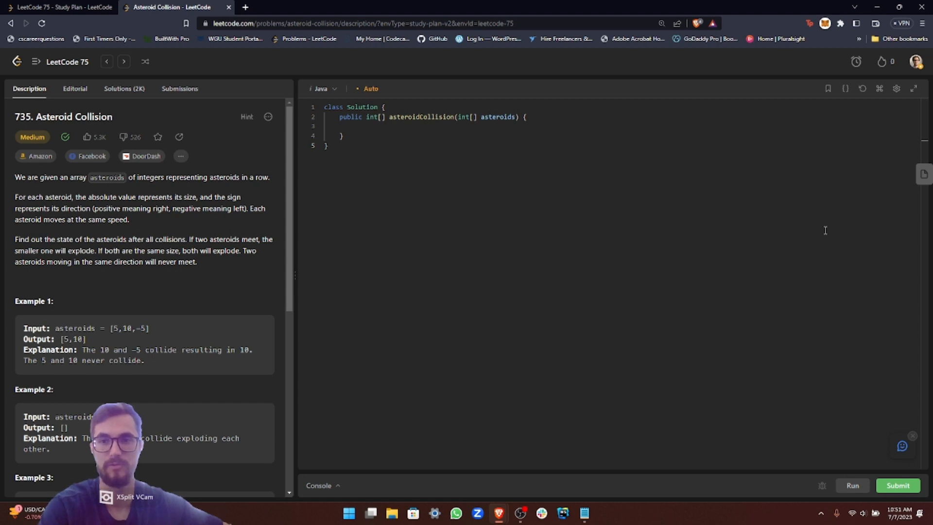
mouse_move(875, 221)
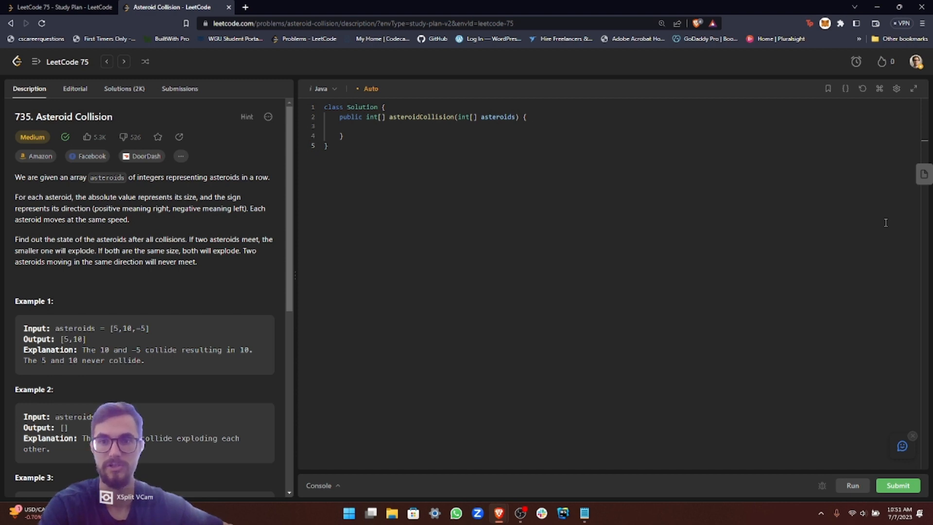
mouse_move(874, 221)
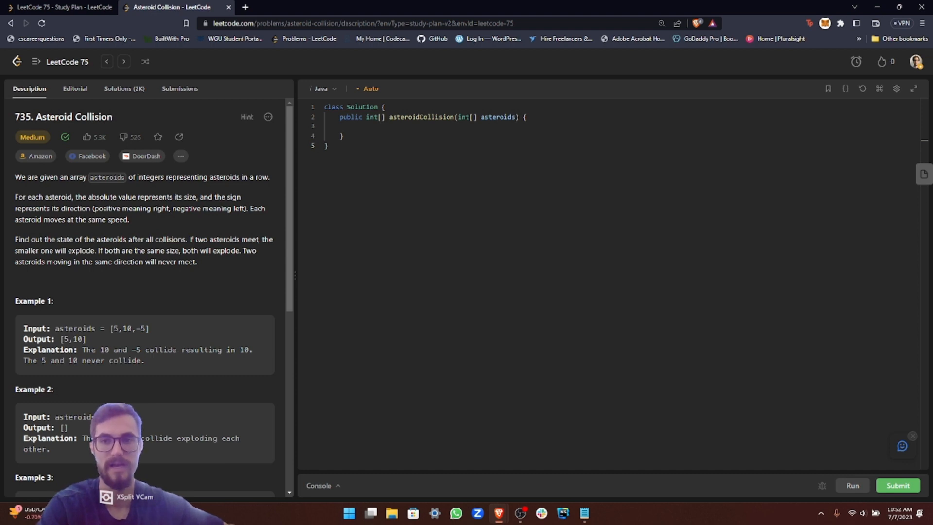
mouse_move(518, 213)
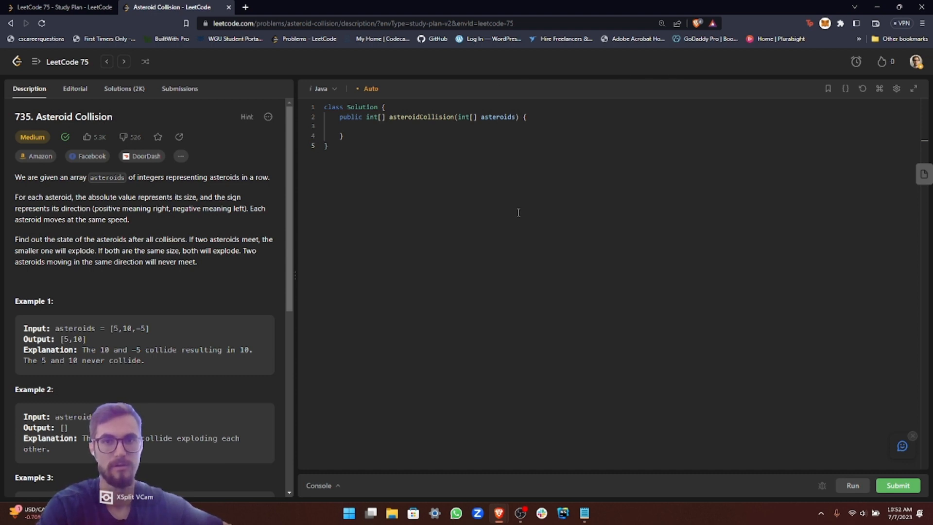
mouse_move(458, 88)
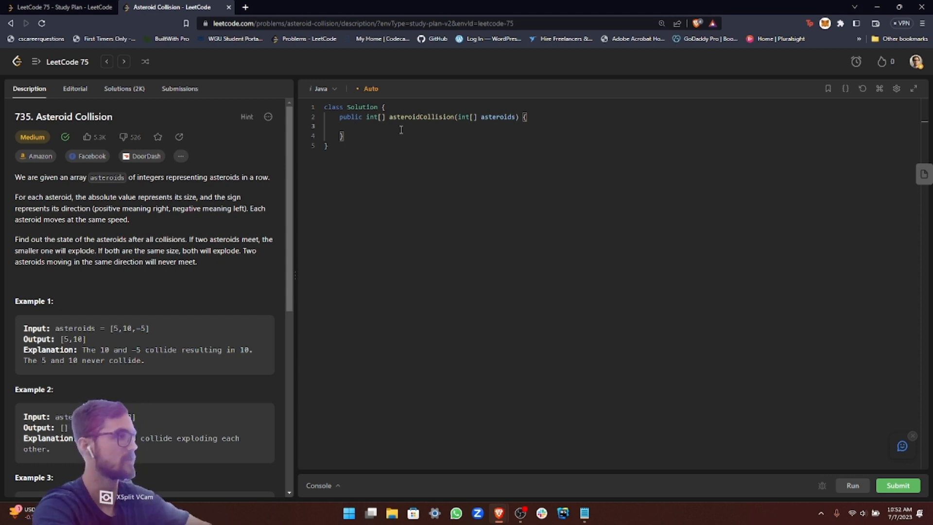
- Declare Stack<Integer> stack = new Stack<>(); at the start of asteroidCollision
type("Stack<")
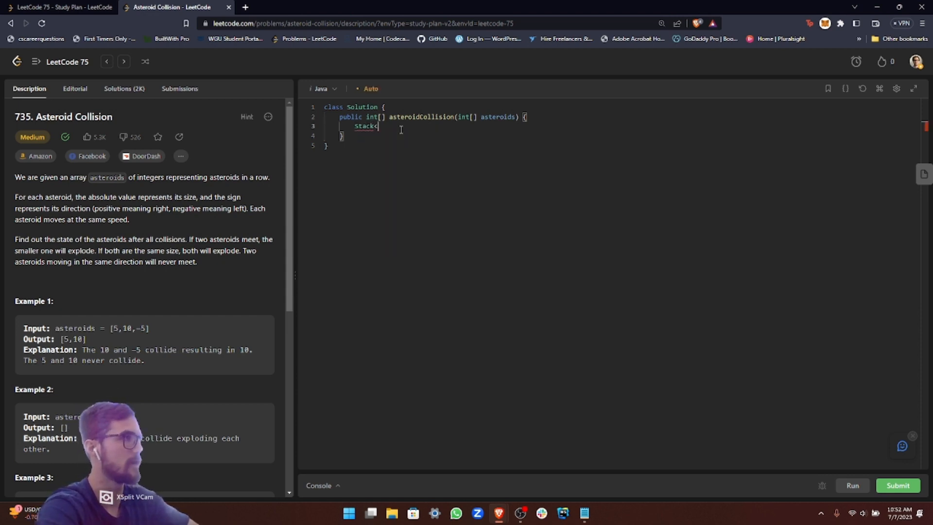
type("Integer>")
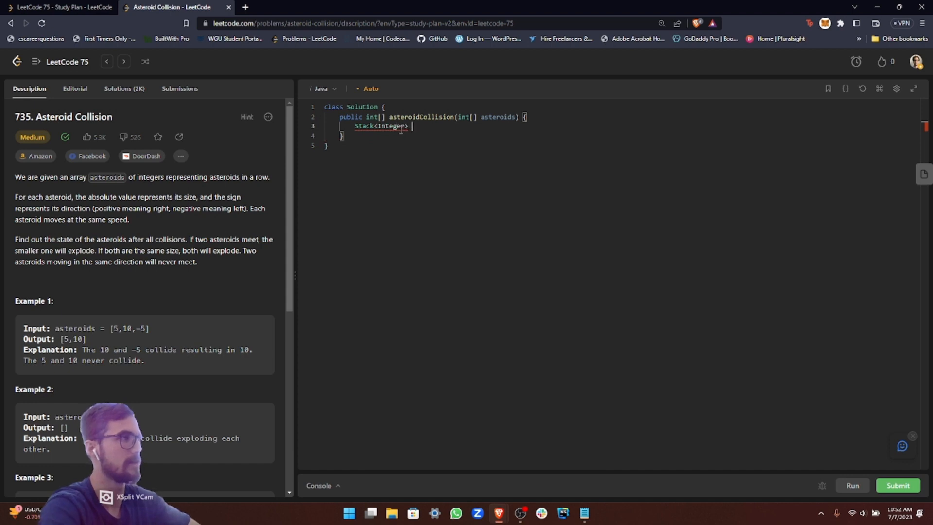
type("s")
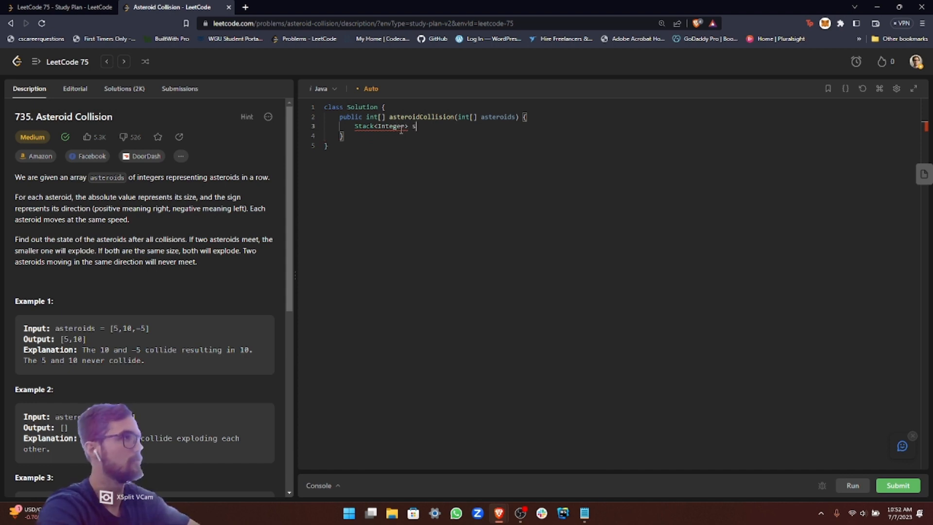
type("tack = new Stack<>();")
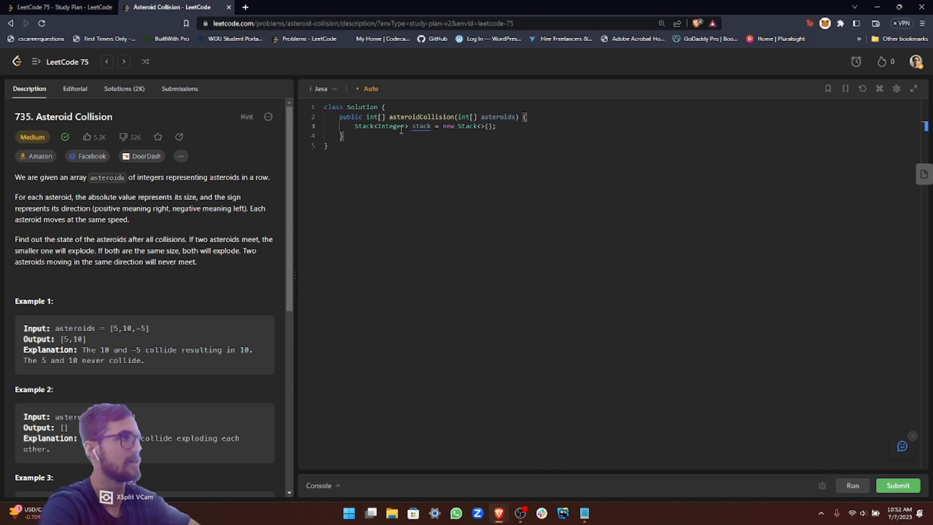
key("Enter")
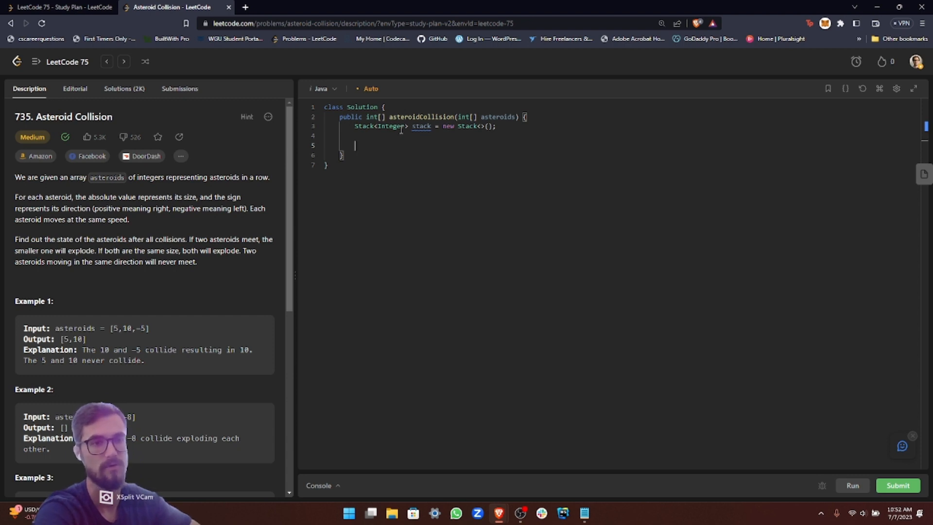
- Write a for-each loop over asteroids declaring boolean flag = true; in its body
type("for ()")
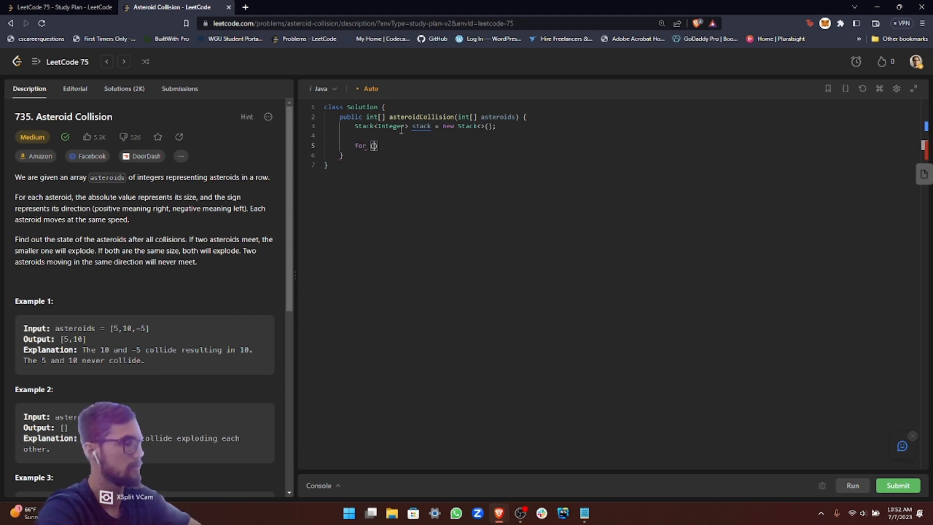
type("i")
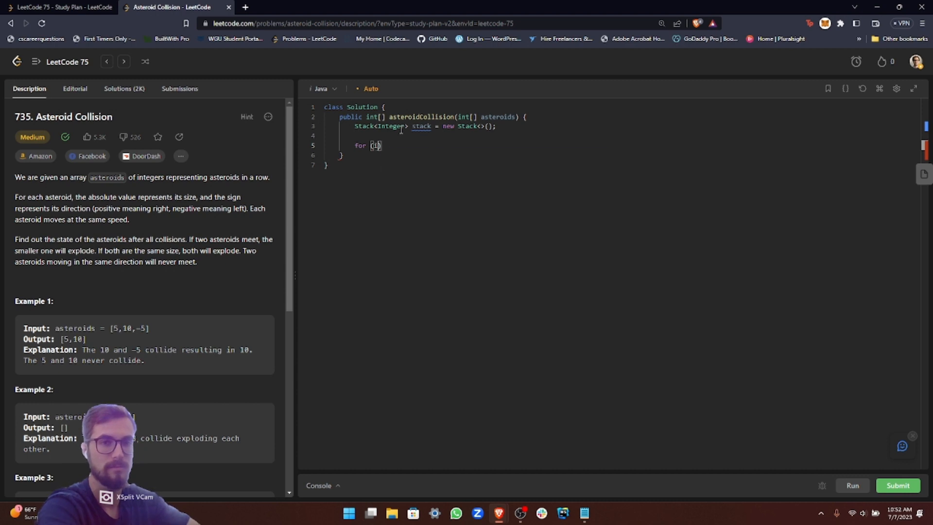
type("int asteroid : asteroids")
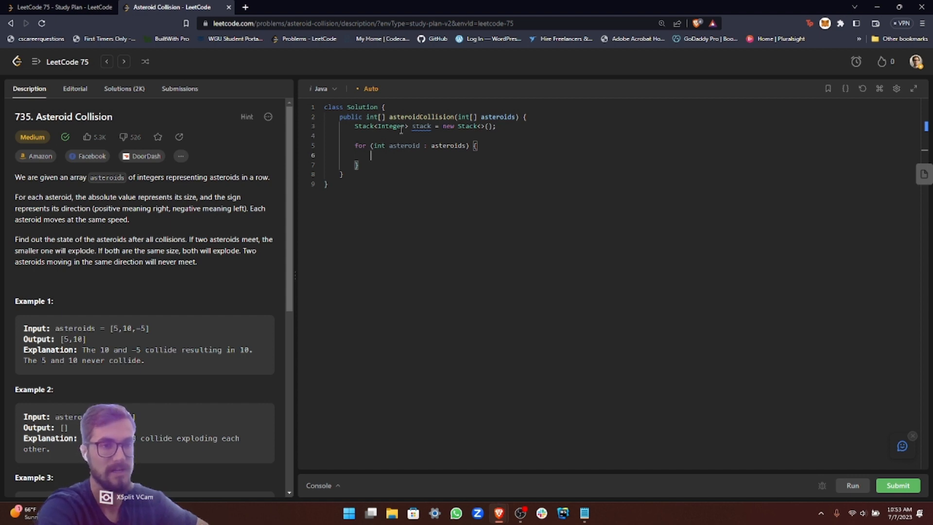
type("b")
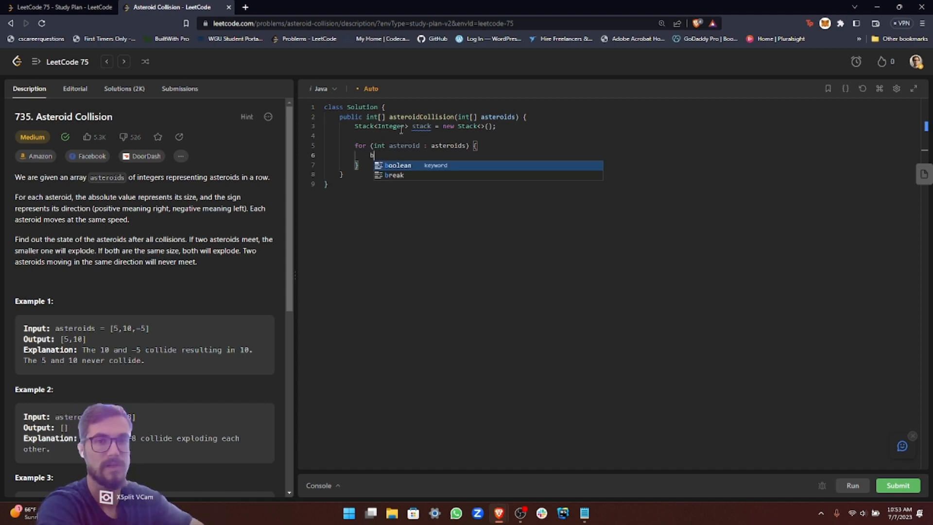
type("oolean flag")
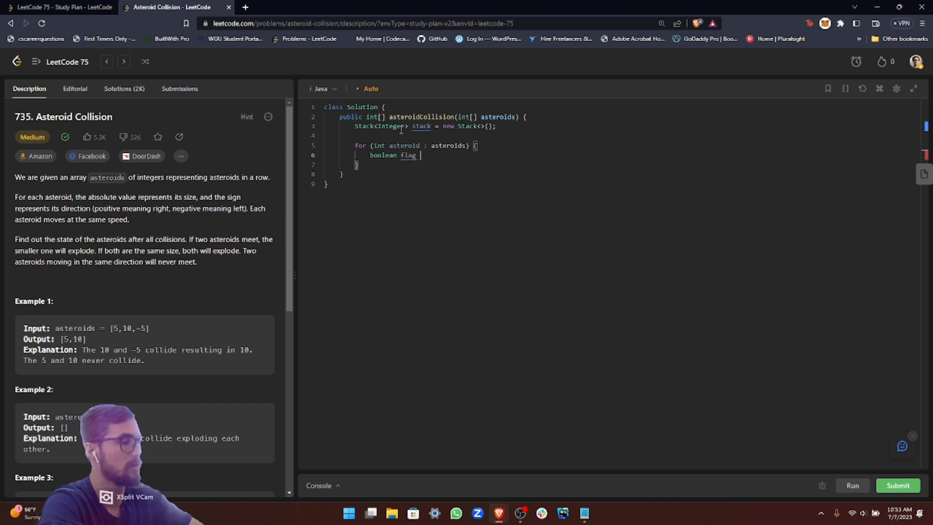
type("= t")
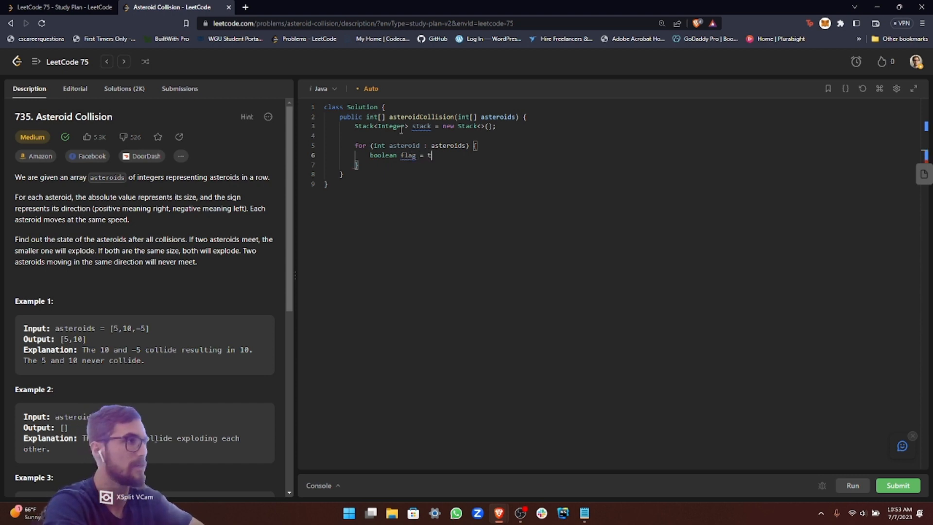
type("rue;")
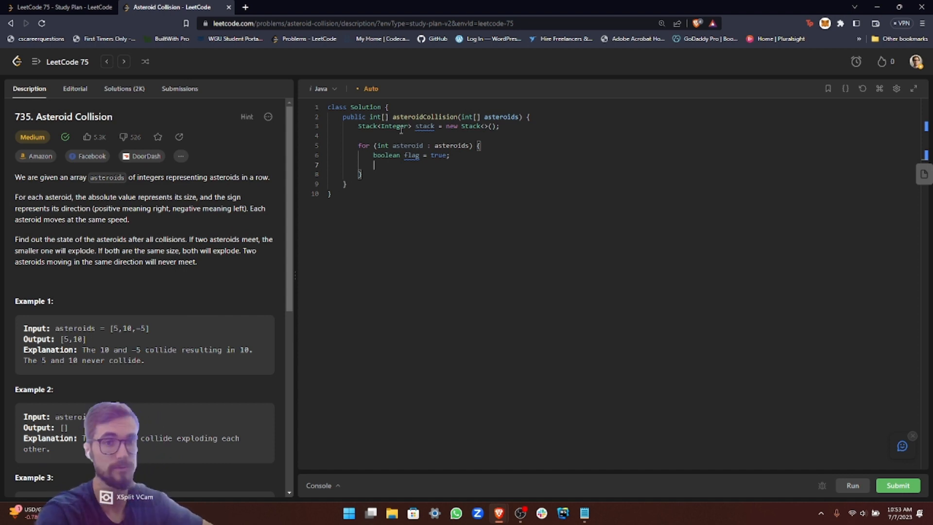
- Begin the while condition with !stack.isEmpty() && (stack.peek() using autocomplete
type("while (")
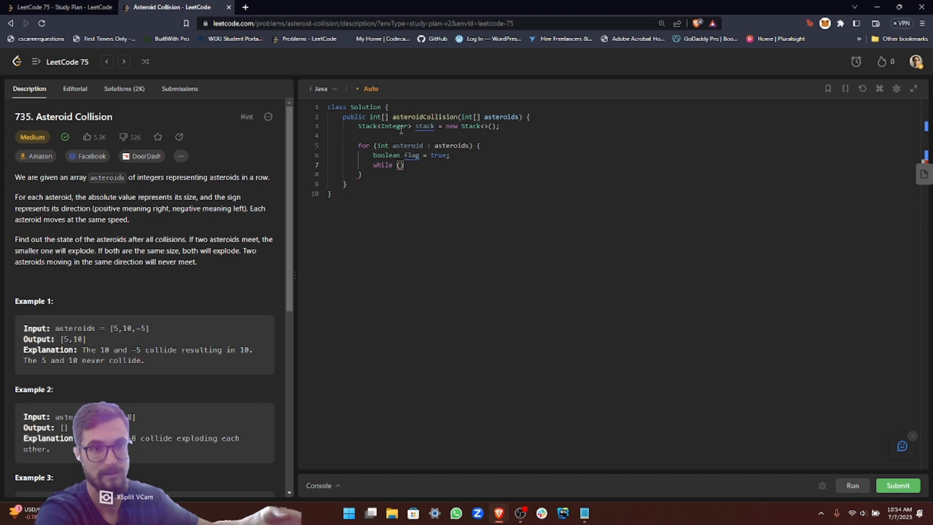
type("!")
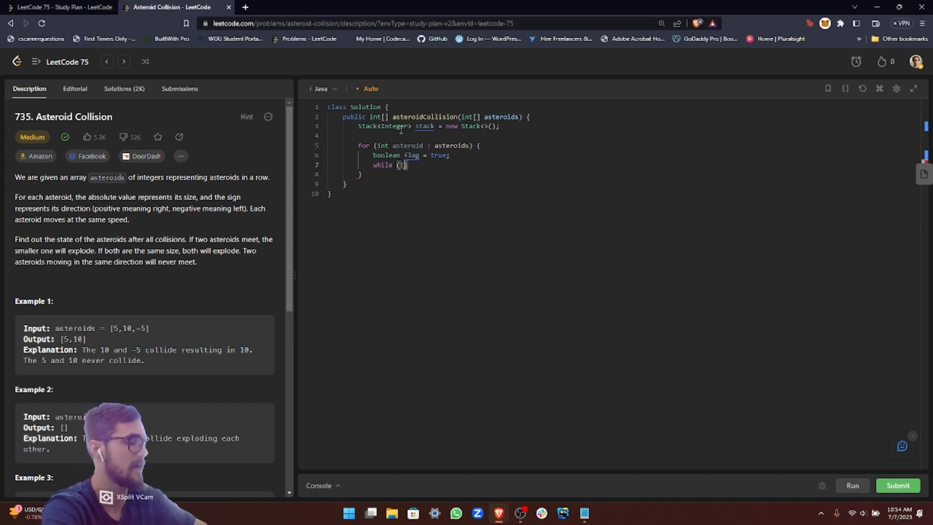
type("stack.isEmpty")
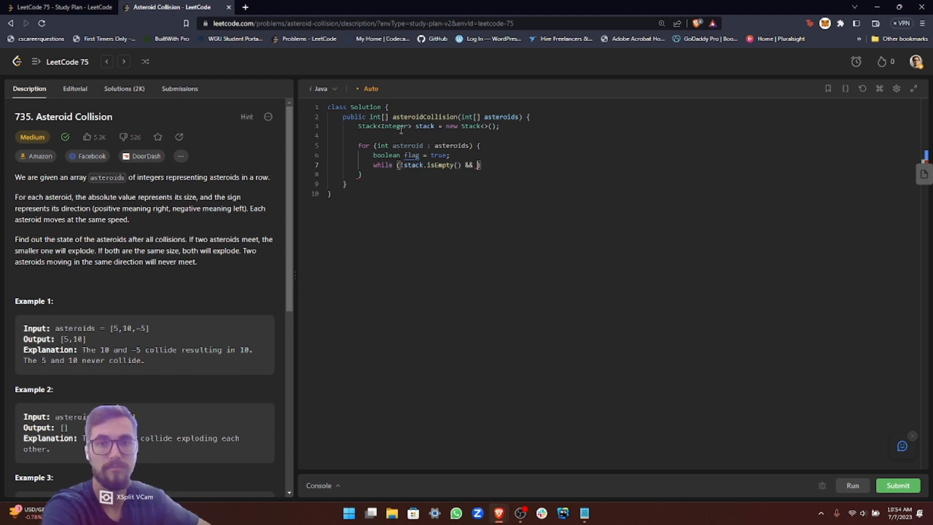
type("()")
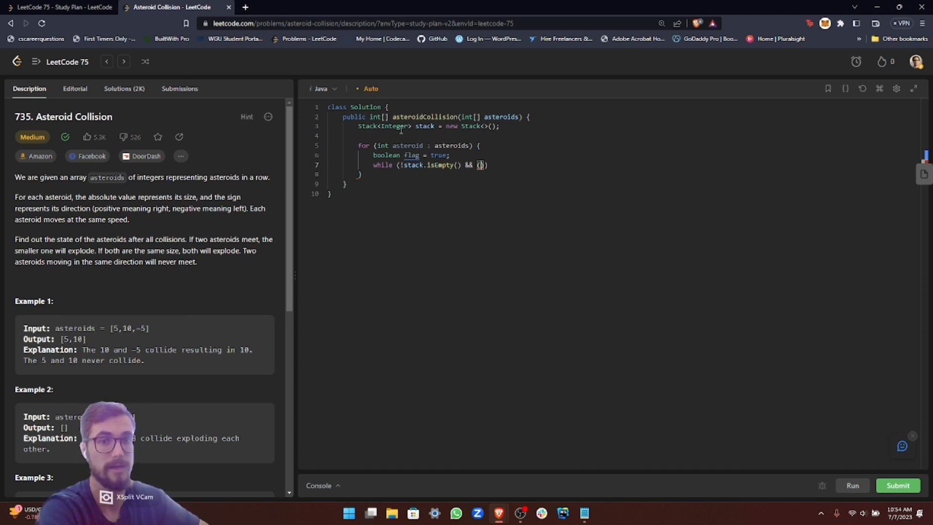
type("stack")
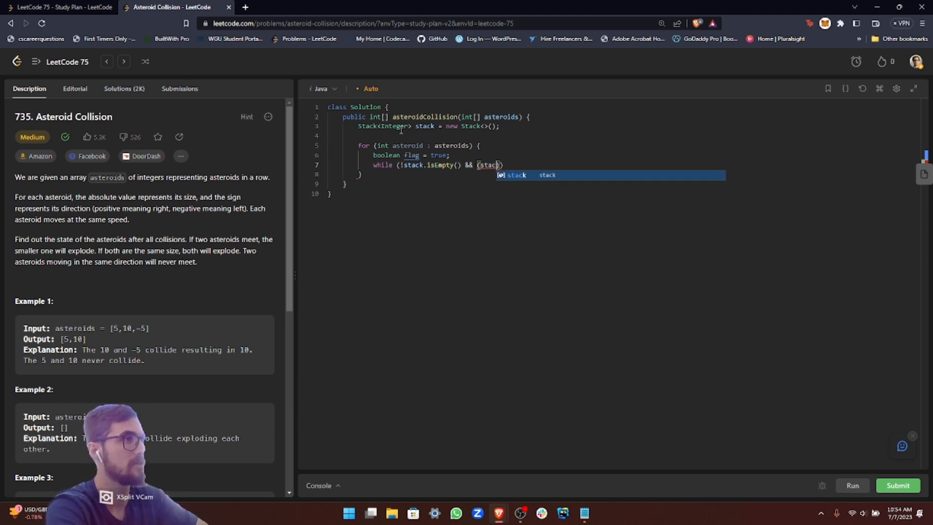
type(".peek(")
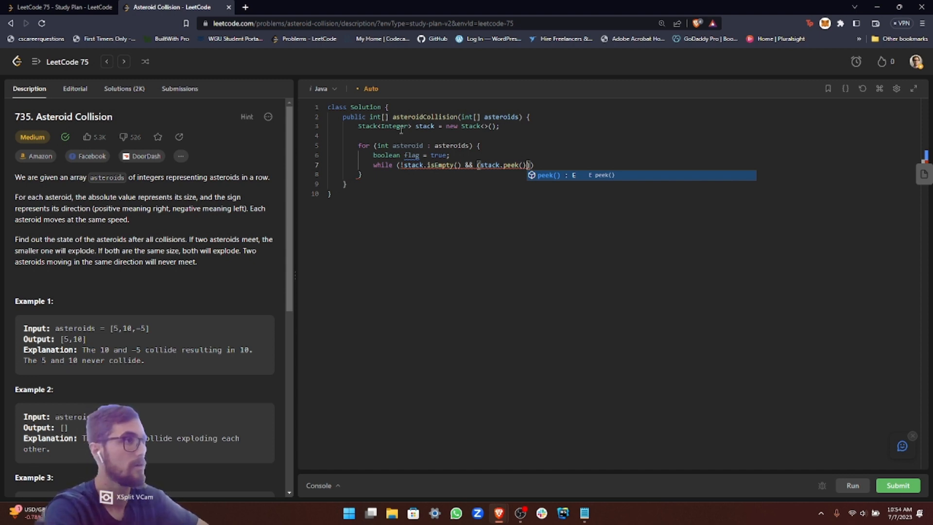
- Complete the condition as stack.peek() > 0 && asteroid < 0 with an empty loop body
type(">")
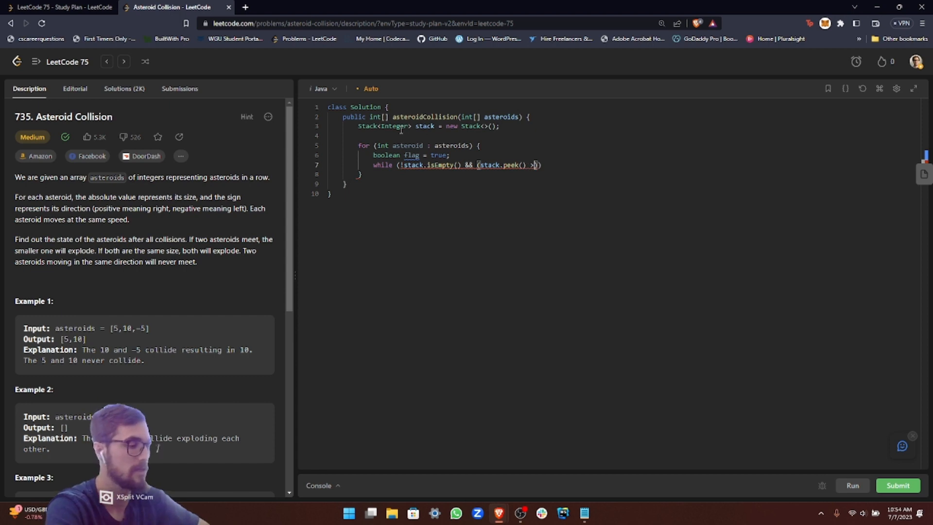
type("0")
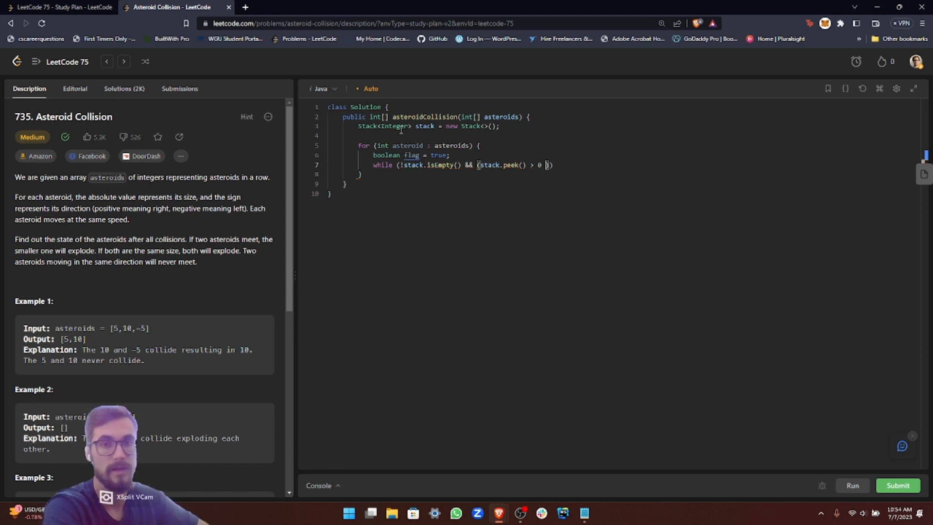
type("&&")
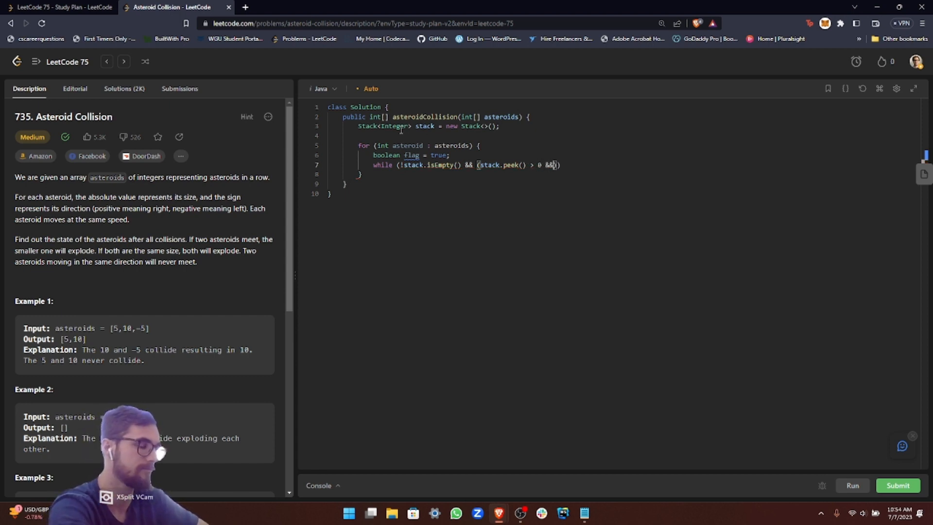
type("asteroid")
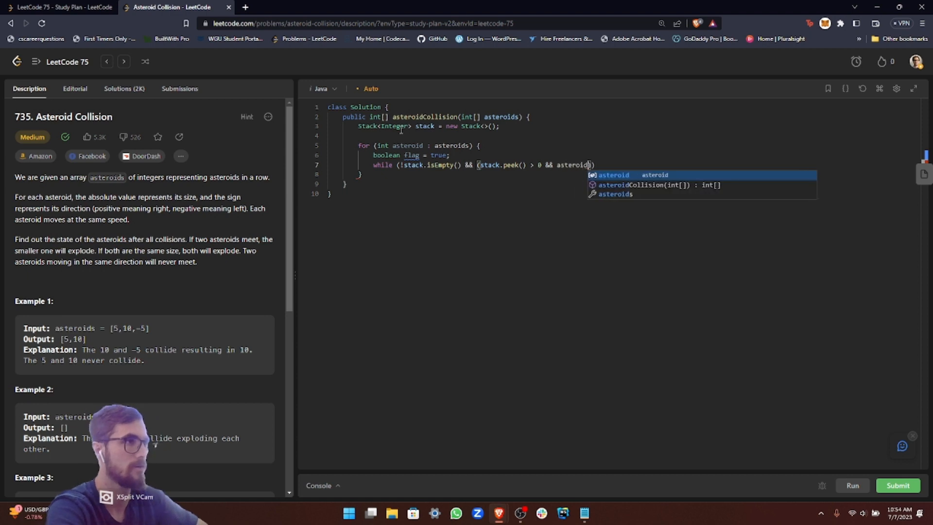
type("< 0")
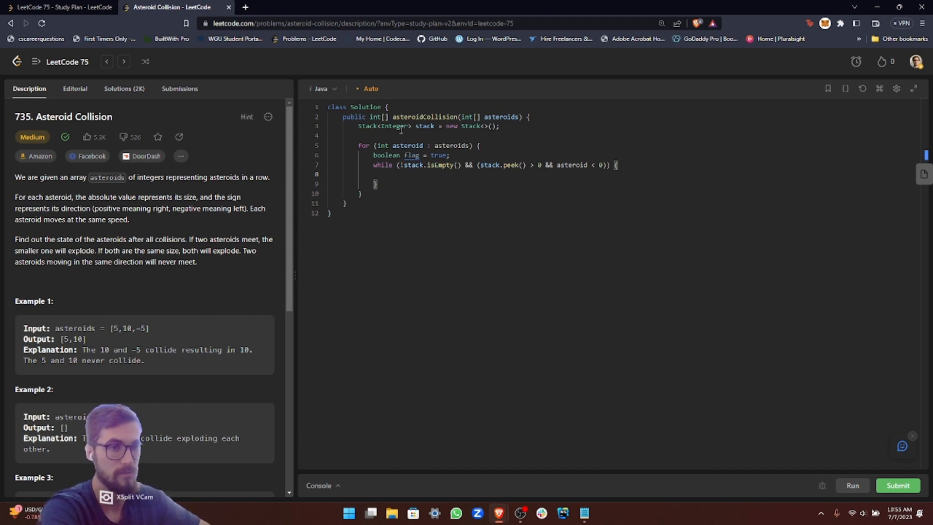
- Write if (Math.abs(stack.peek()) < Math.abs(asteroid)) { inside the while loop
left_click(388, 174)
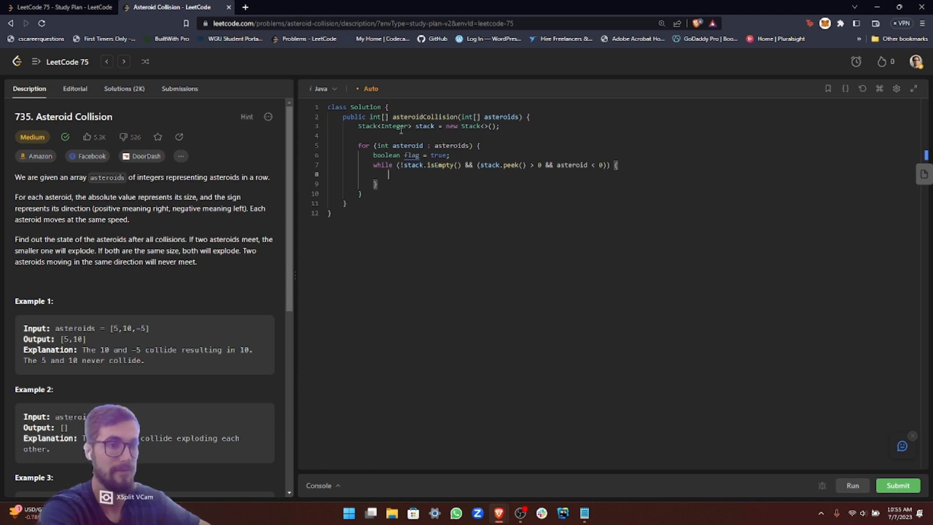
type("if")
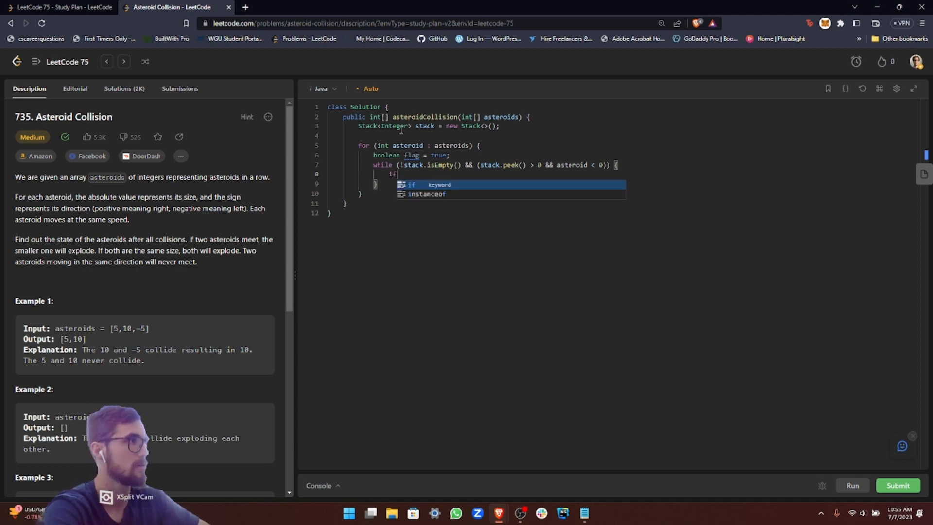
type("(Math")
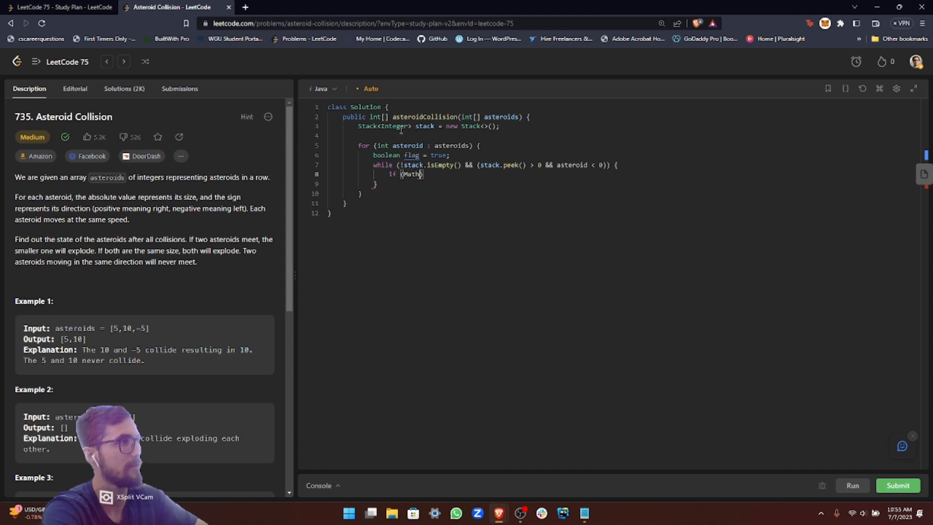
type("abs")
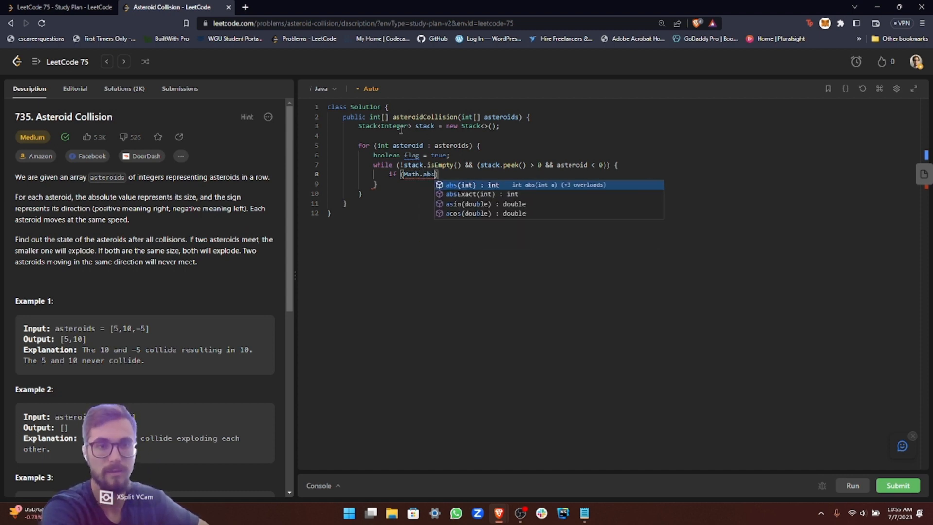
type("(s")
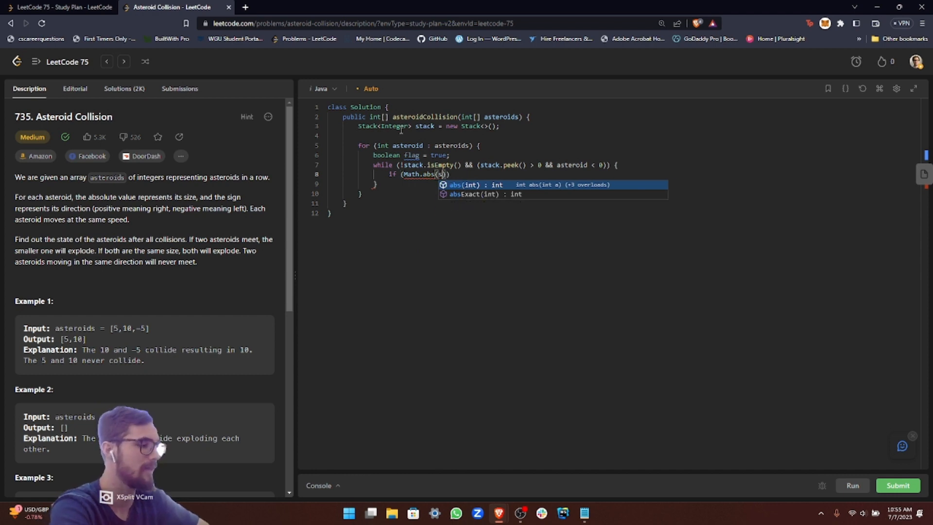
type("tack.peek(")
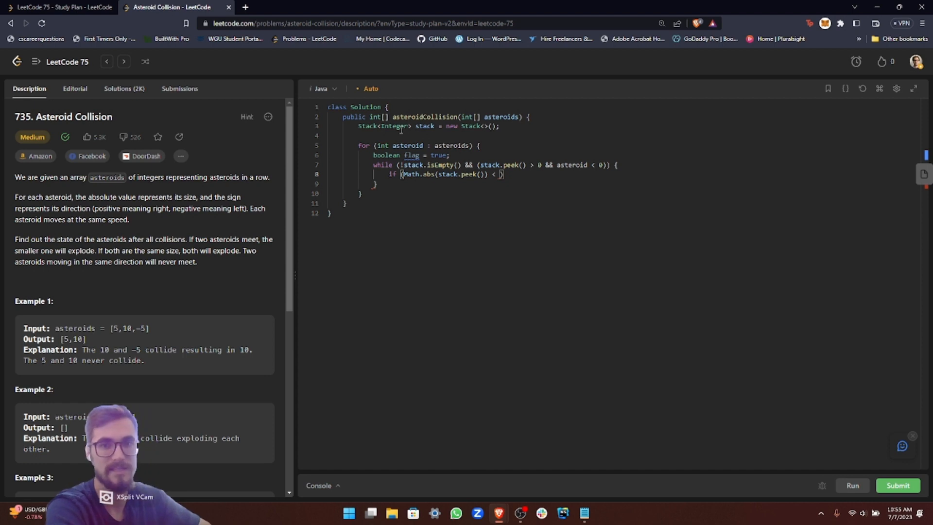
type("Math.abs(asteroid")
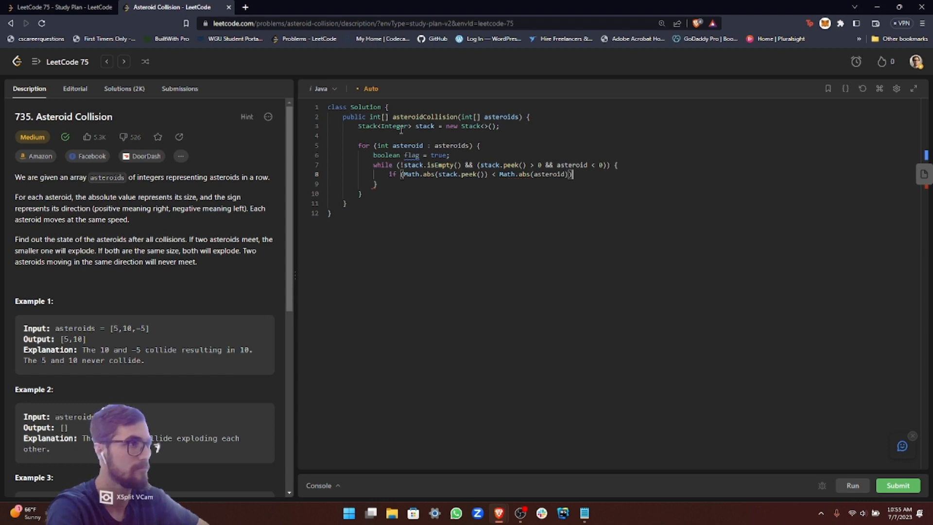
type("{")
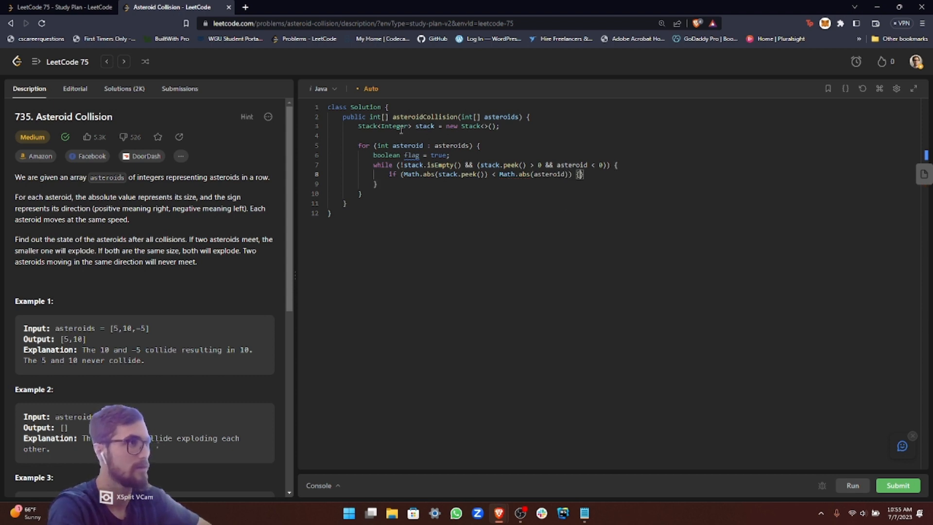
key("enter")
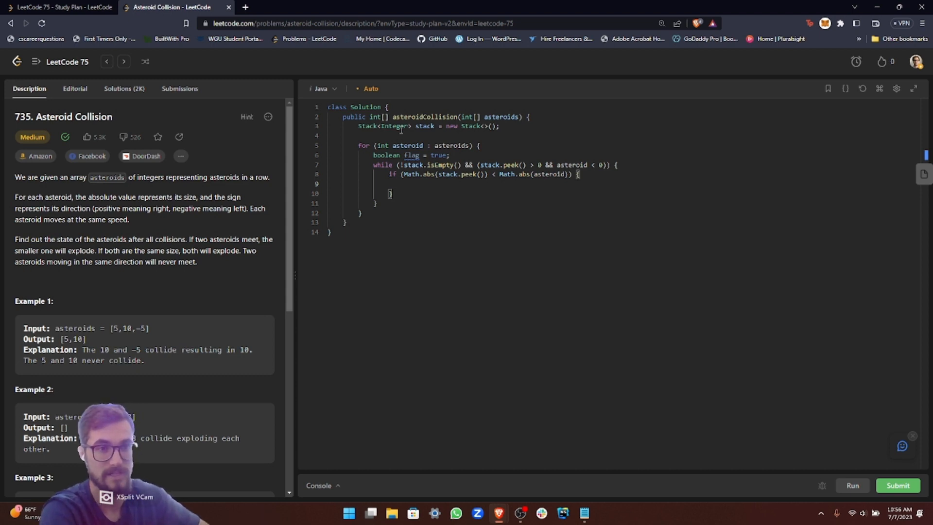
- Inside the if, pop the stack via autocomplete and add continue
type("stack.pop")
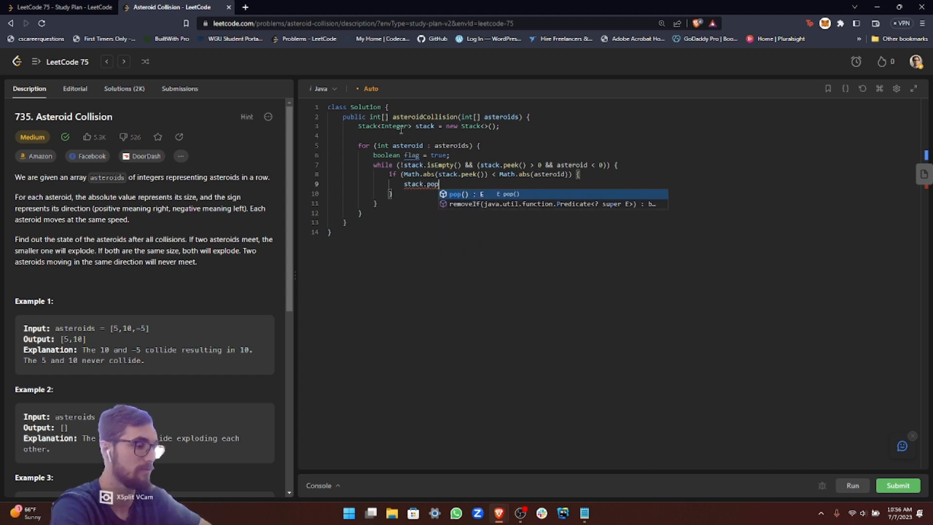
key("Enter")
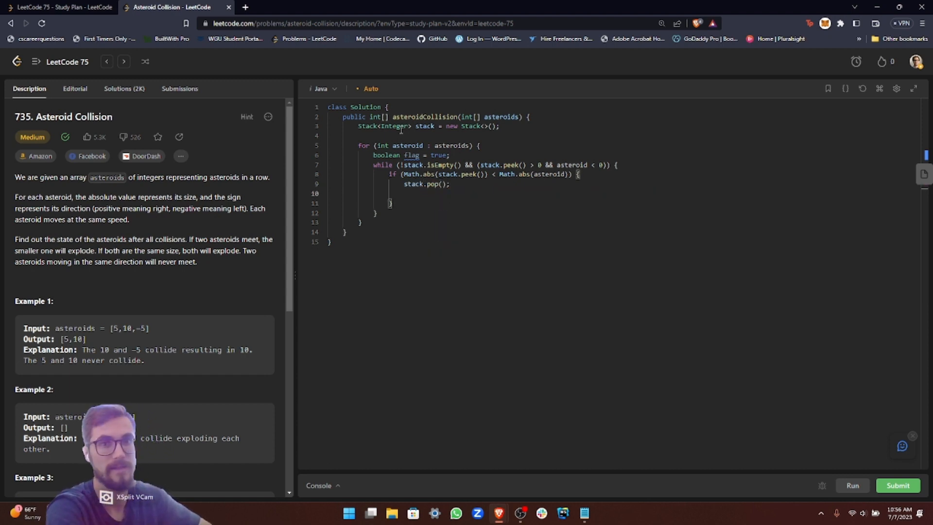
type("continue;")
left_click(391, 203)
type(" else if (")
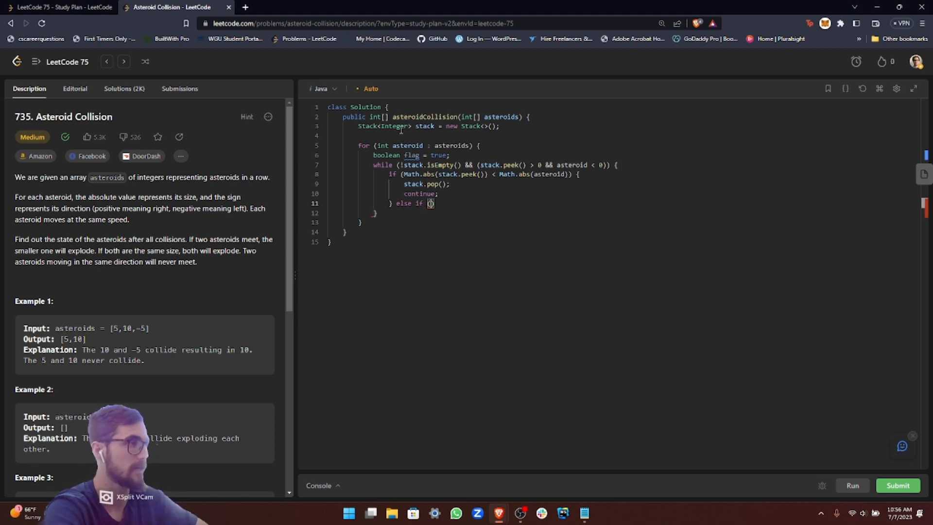
- Write the else-if comparing Math.abs of top and asteroid for equality, popping the stack
type("!")
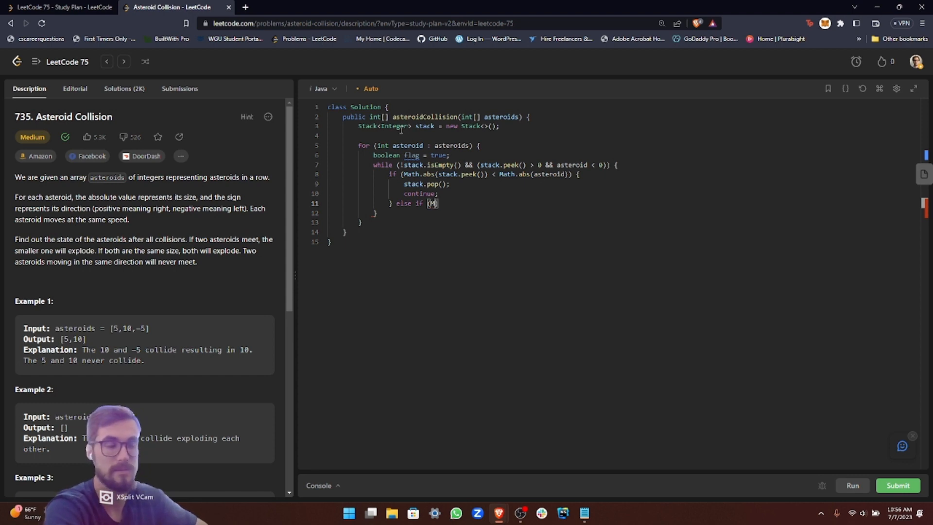
type("Math.abs(stack.peek(")
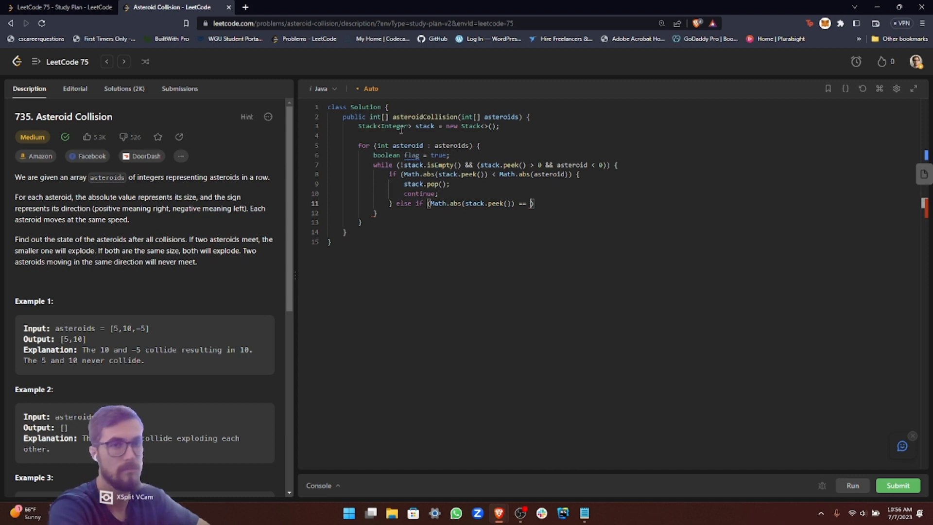
type("Math.abs")
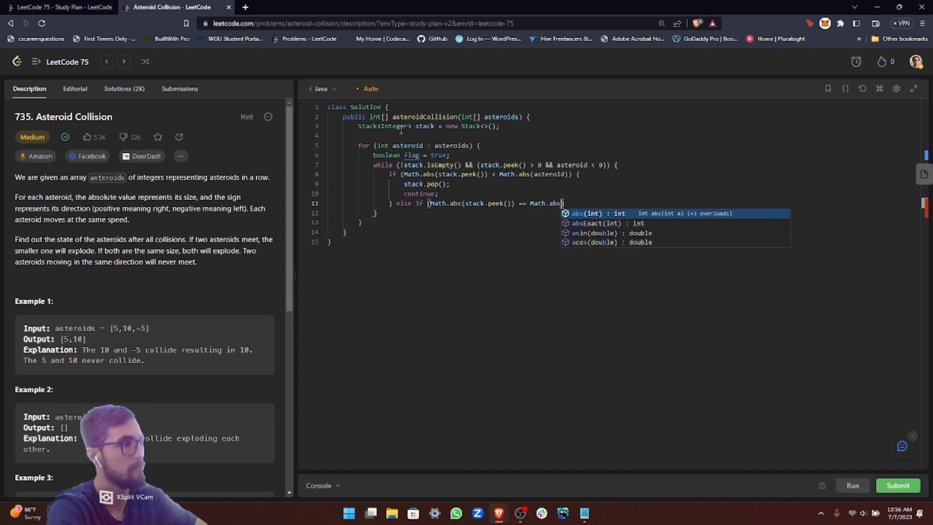
type("asteroid")
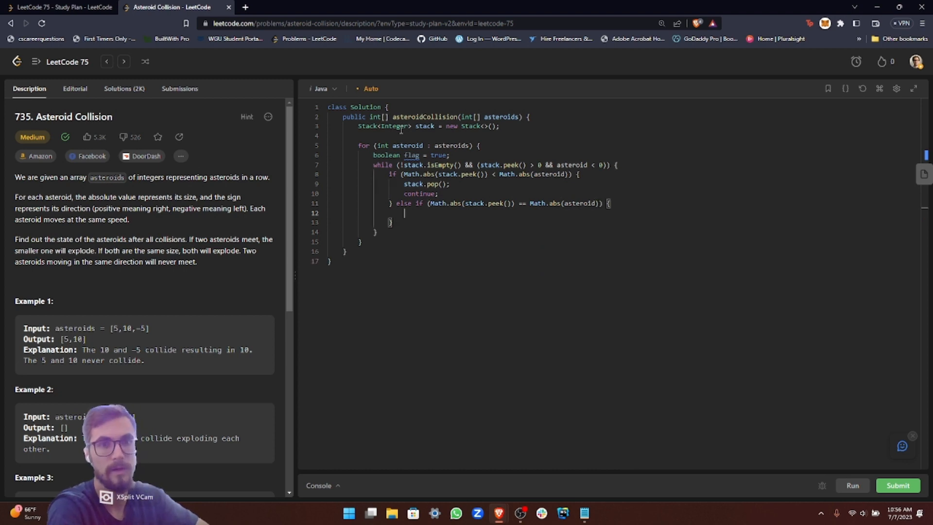
type("stac")
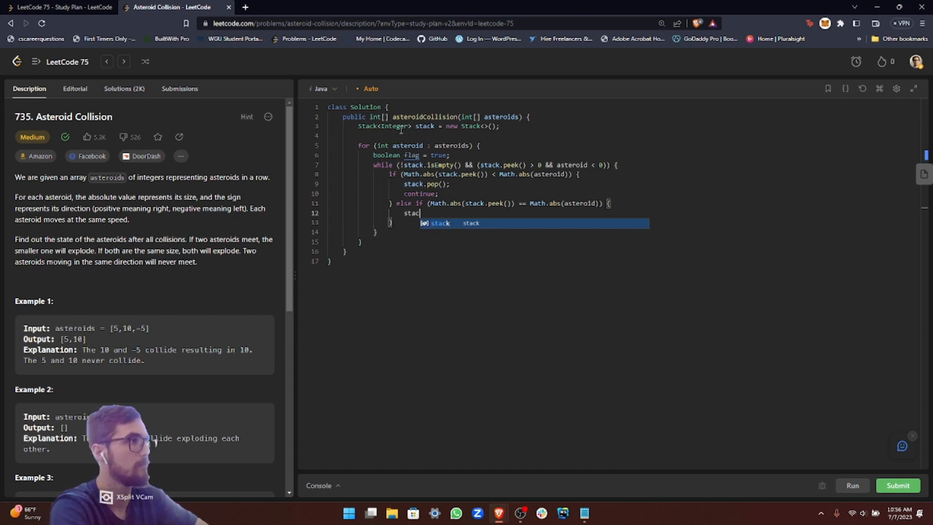
type("k.pop();")
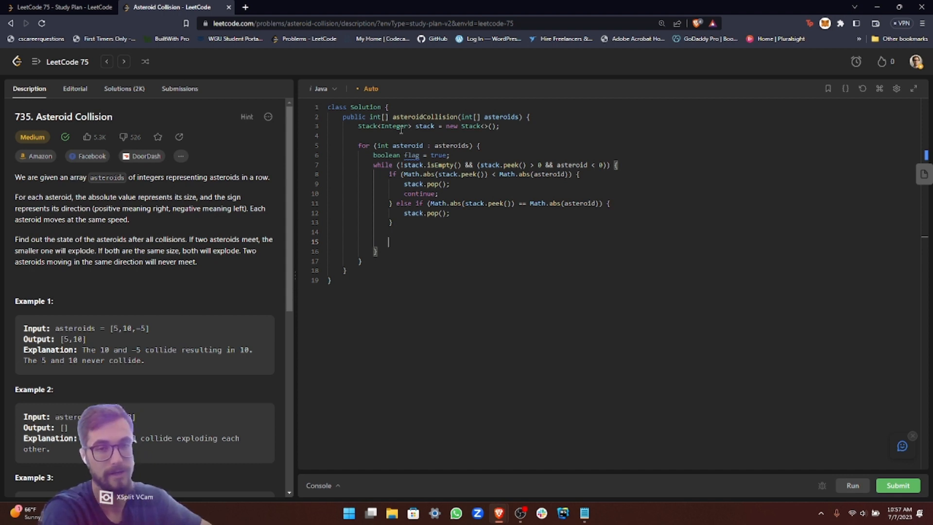
- After the branches set flag = false; and break; out of the while loop
type("f")
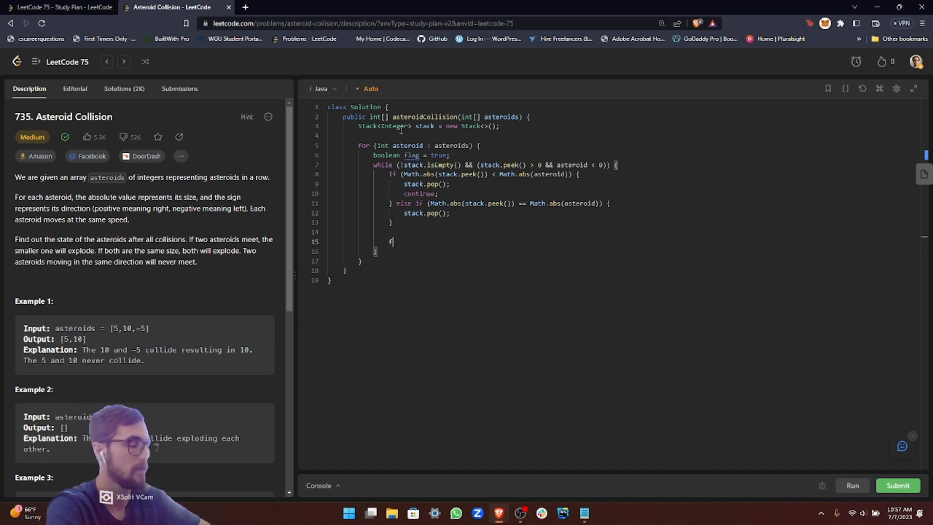
type("lag = f")
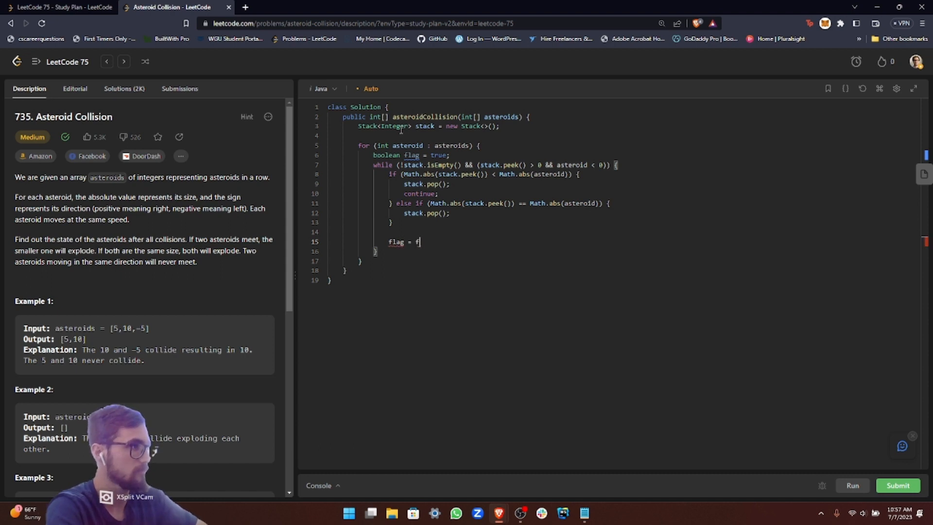
type("alse;")
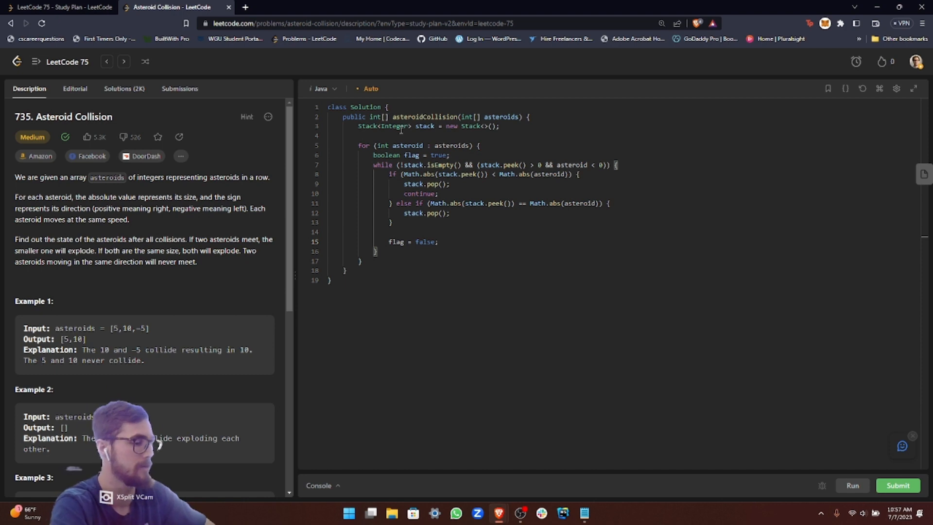
type("break;")
type("stack.push(")
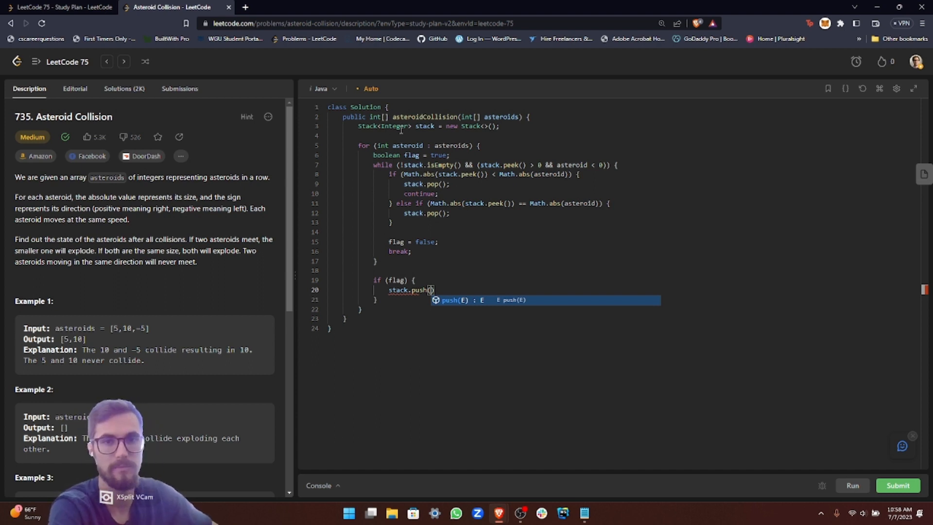
- Finish if (flag) { stack.push(asteroid); } and leave blank lines after the for loop
type("asteroid")
type("}")
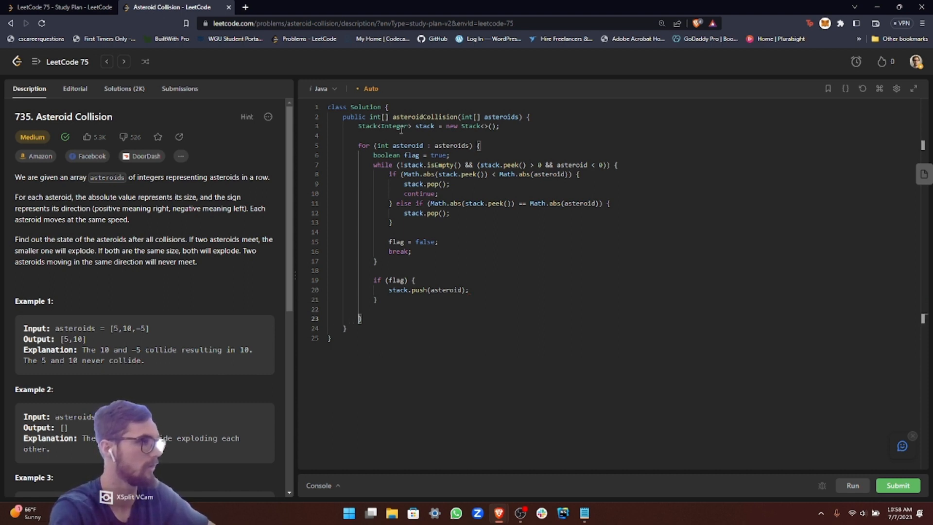
key("enter")
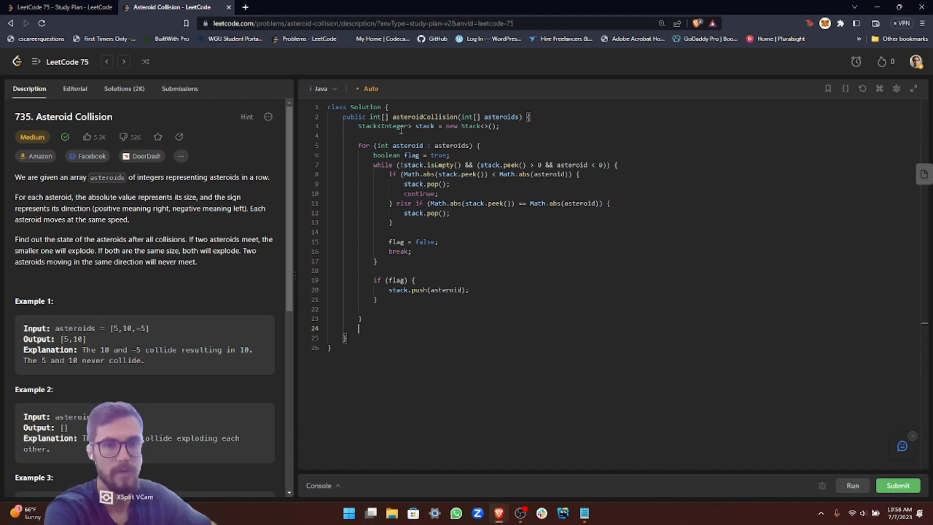
key("enter")
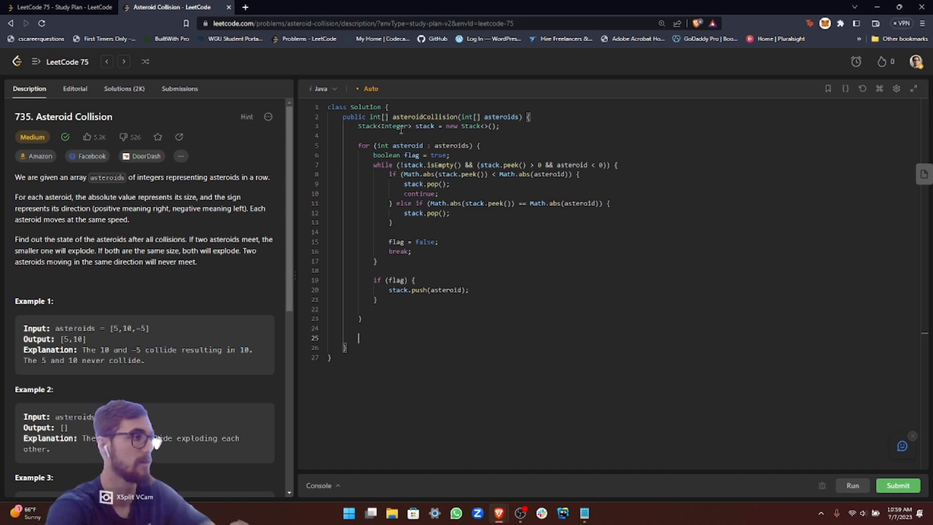
- Declare int[] remainingAsteroids = new int[stack.size()];
type("int[]")
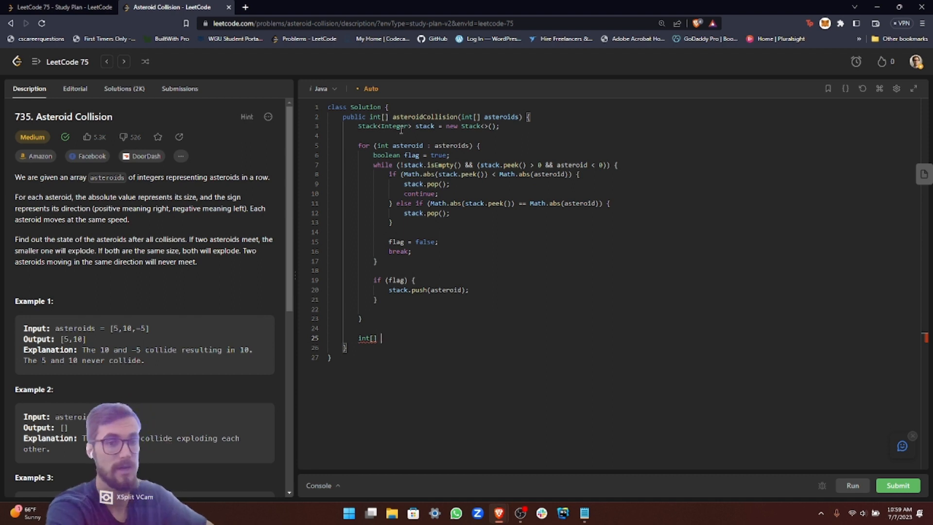
type("remainingAste")
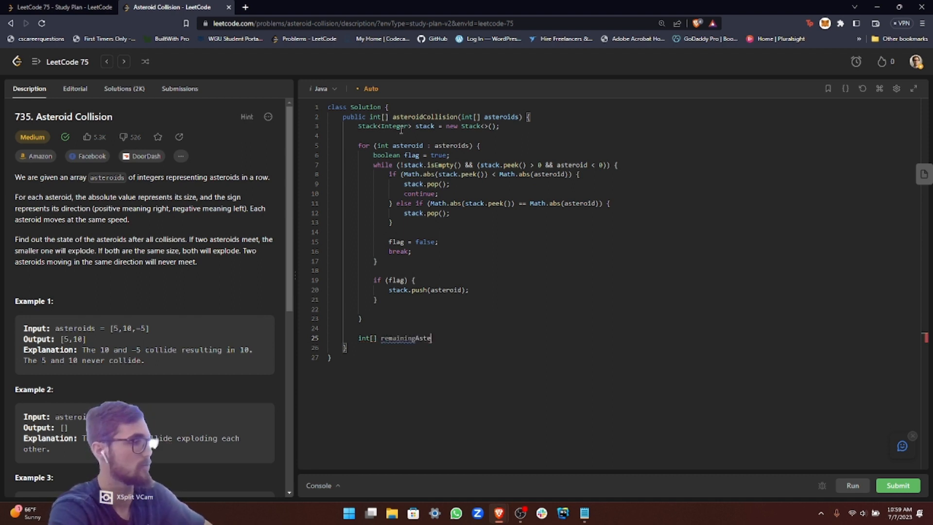
type("roids = new int[")
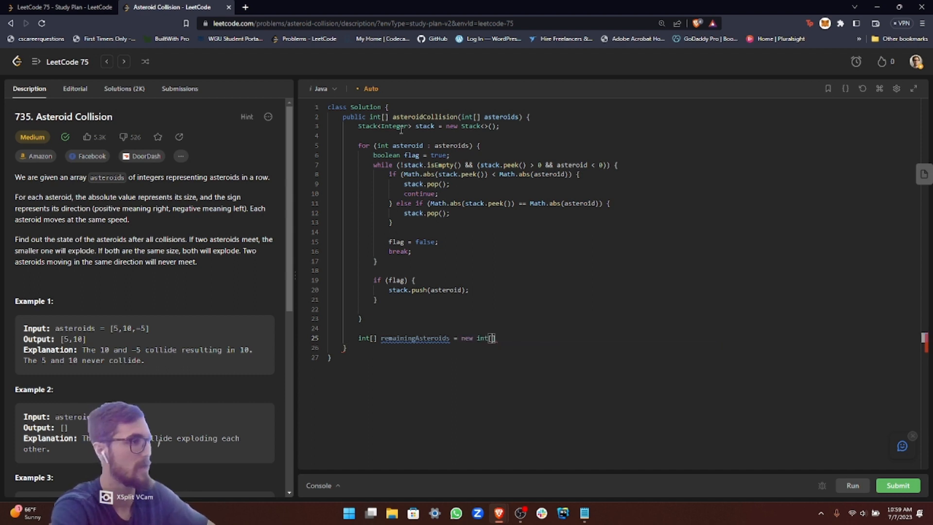
type("stack.size(")
type("for (")
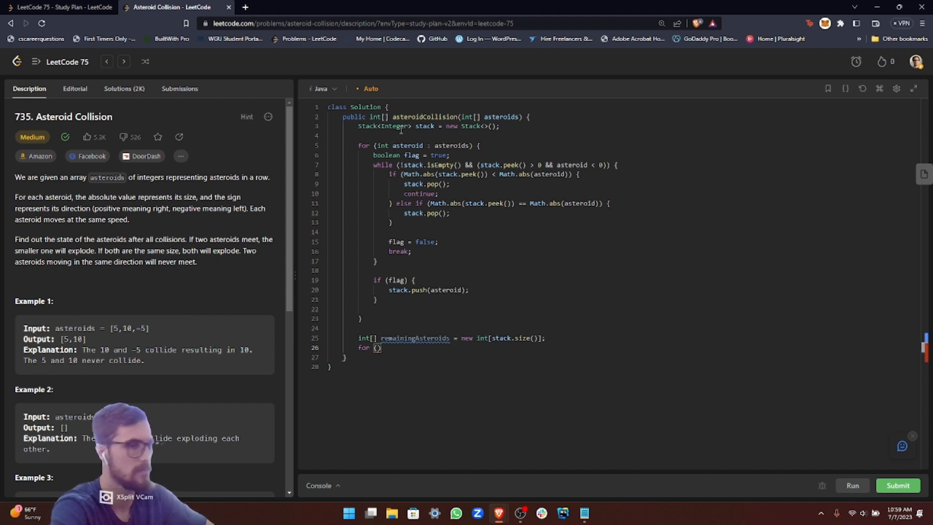
- Loop i from length-1 down to 0 assigning remainingAsteroids[i] = stack.peek() then stack.pop()
type("int i = remainingAsteroids.length")
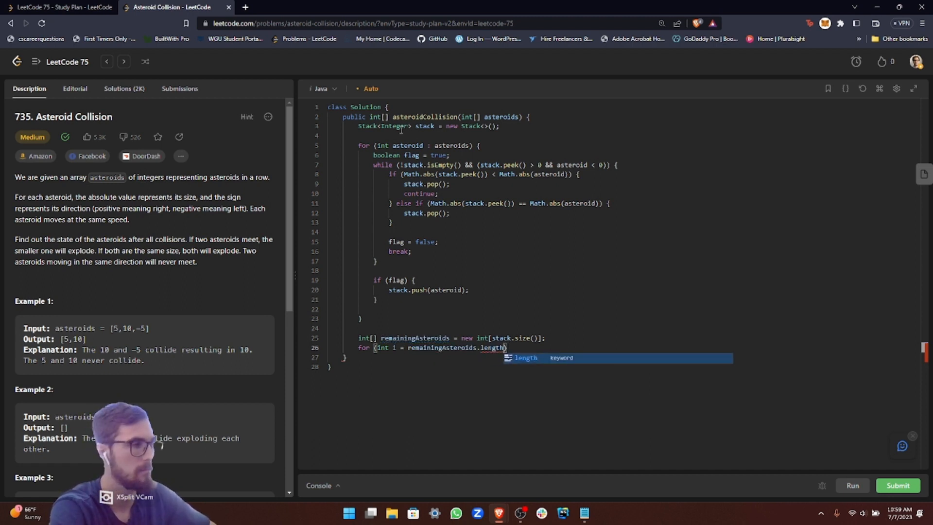
type("- 1; i")
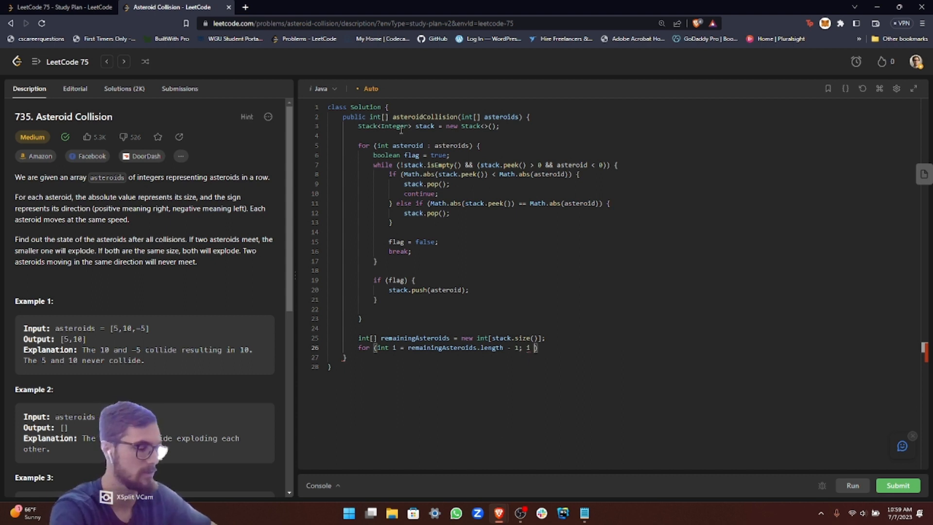
type(">= 0")
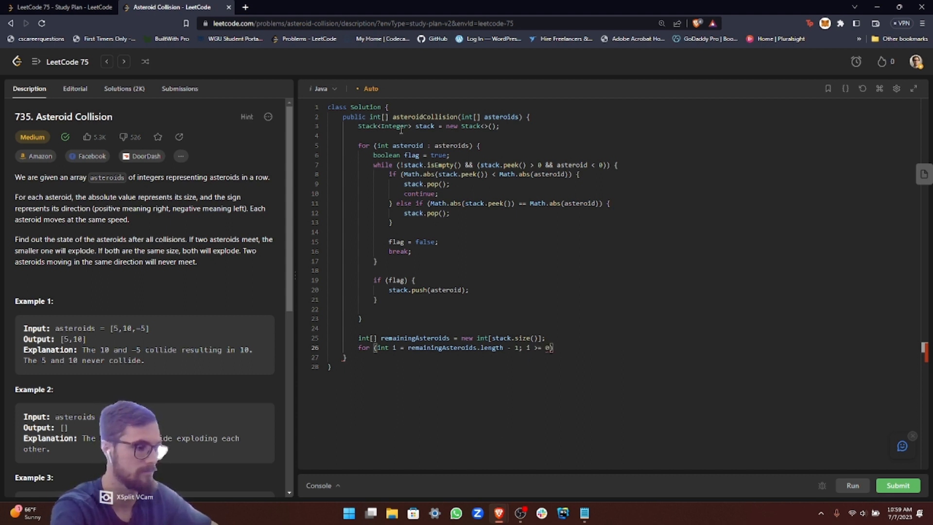
type("; i--")
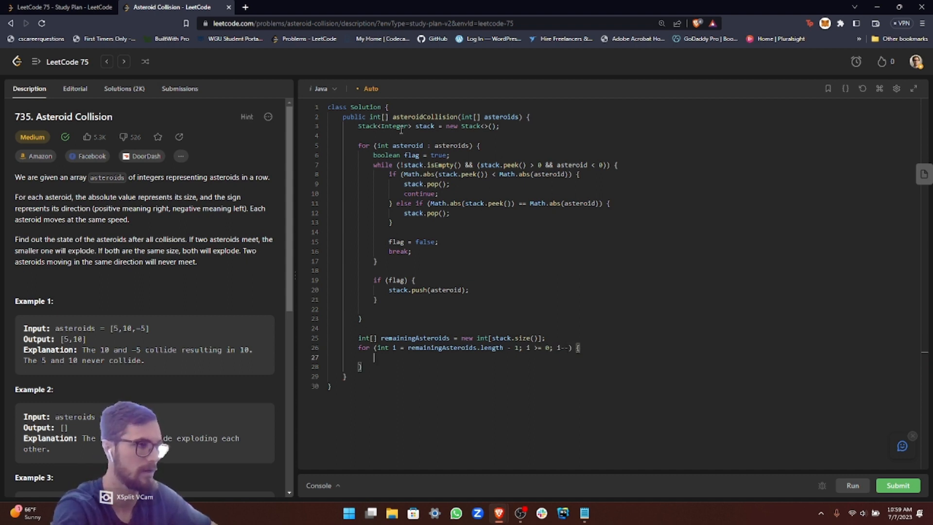
type("re")
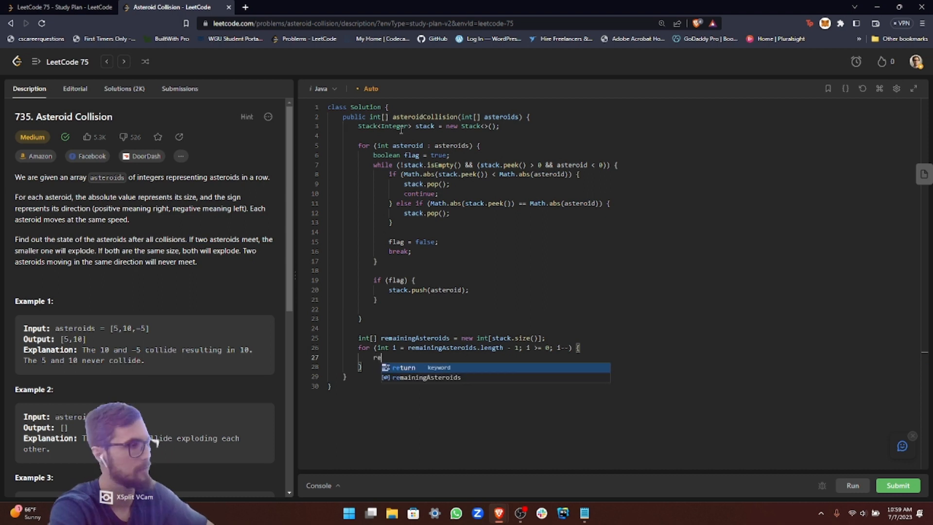
type("remainingAsteroids[i")
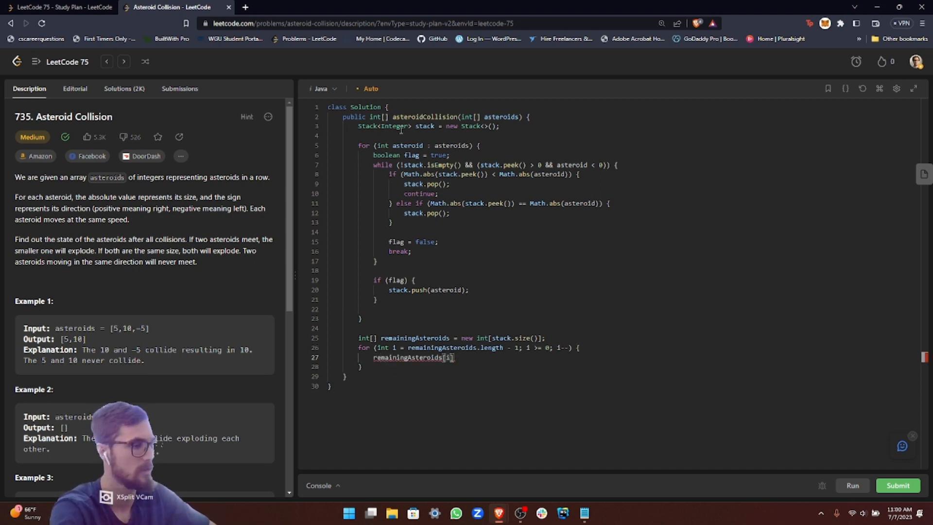
type("= stack")
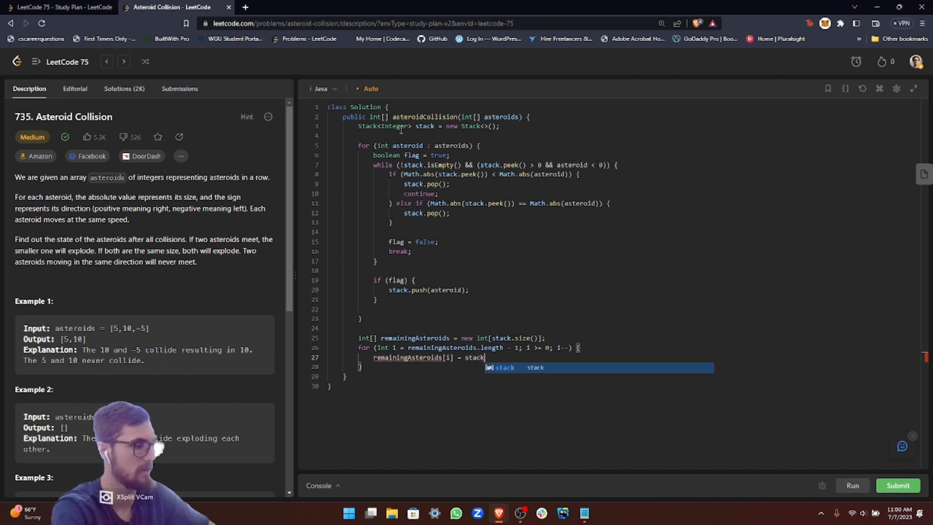
type(".peek();")
type("stack")
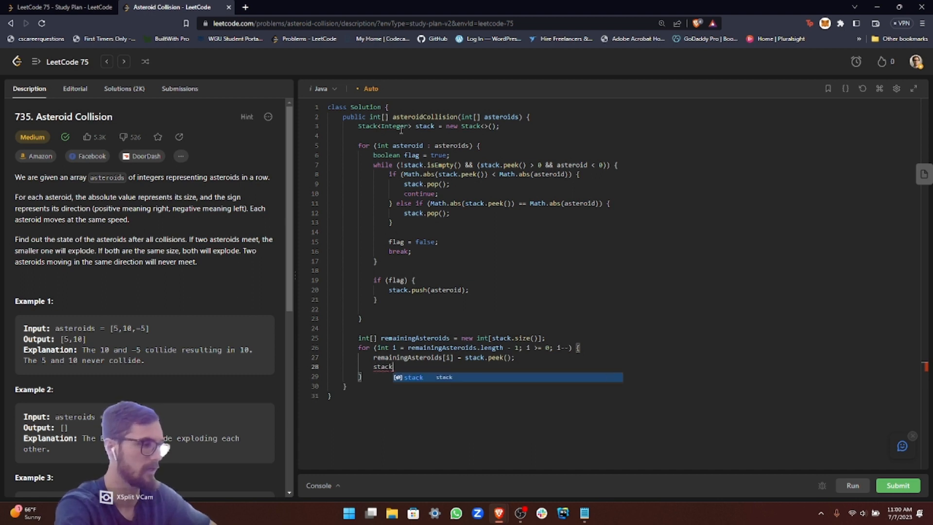
type(".pop();")
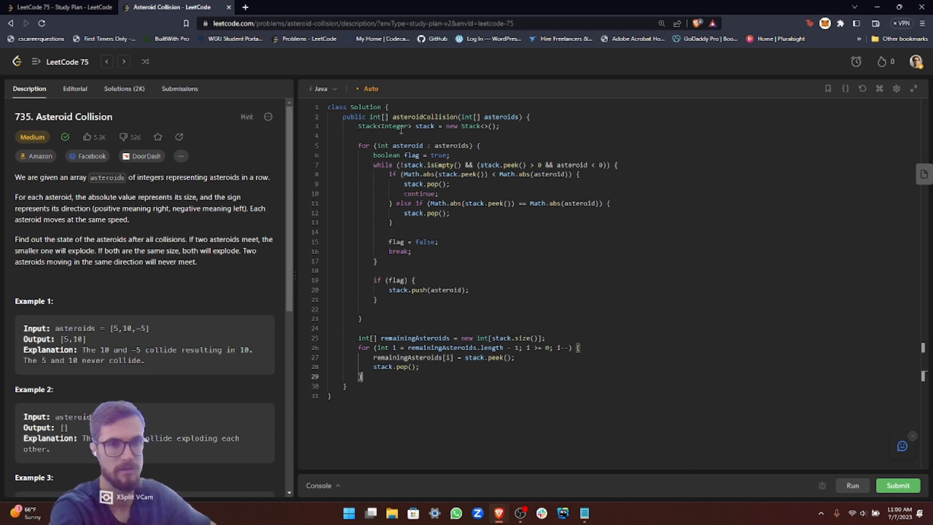
- Return remainingAsteroids; at the end of the method
type("return")
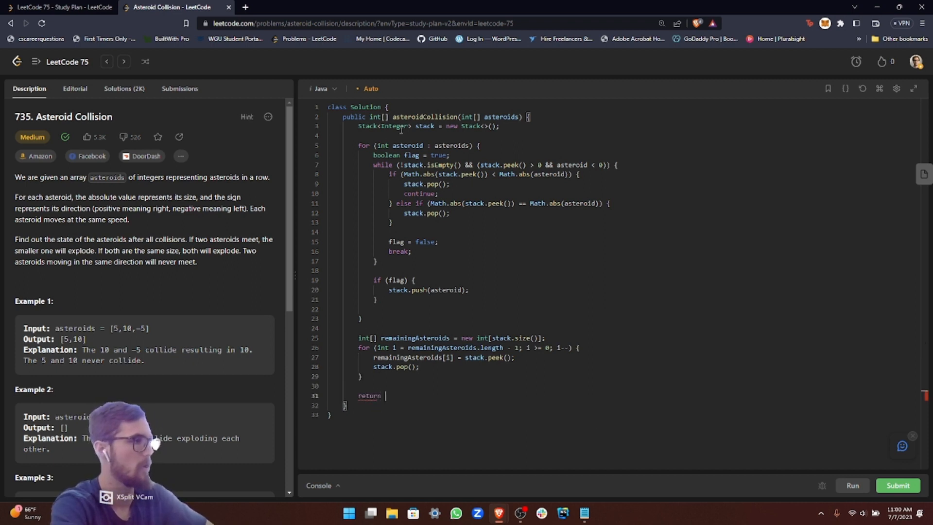
type("remainingAsteroids")
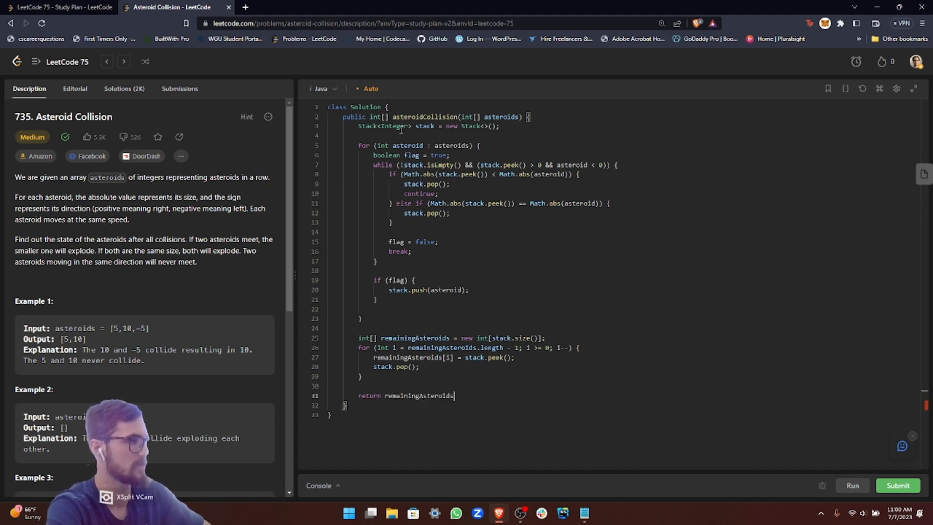
type(";")
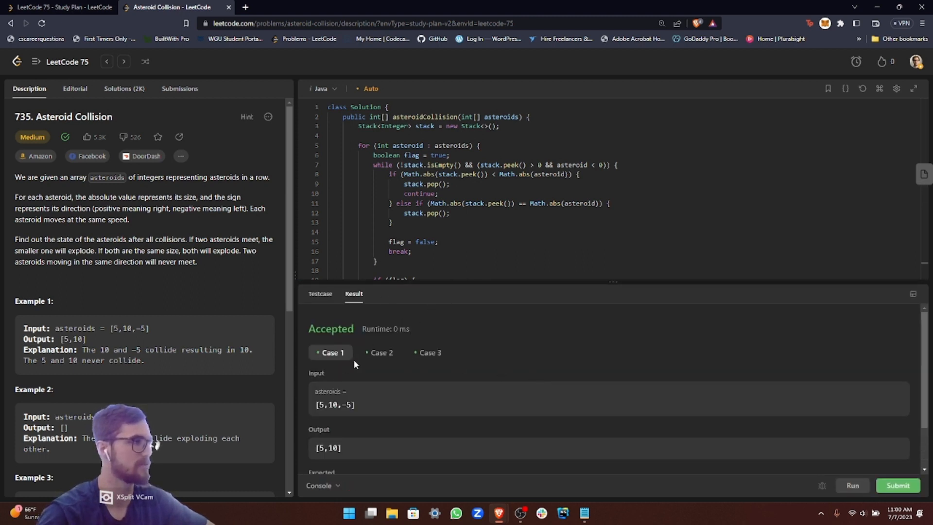
- Submit the Java solution and review the Accepted result: 12 ms (54.90%), 43.8 MB (78.60%)
left_click(897, 485)
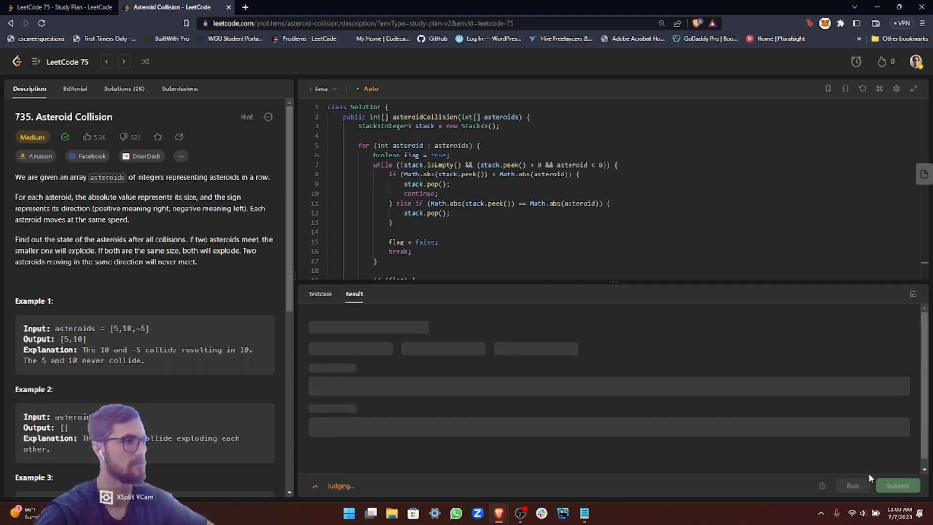
left_click(896, 486)
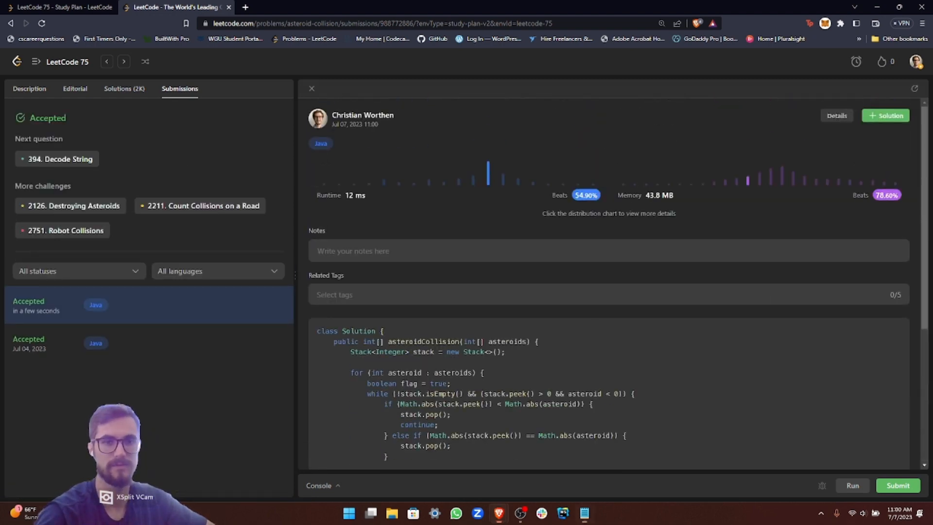
scroll("down", 3)
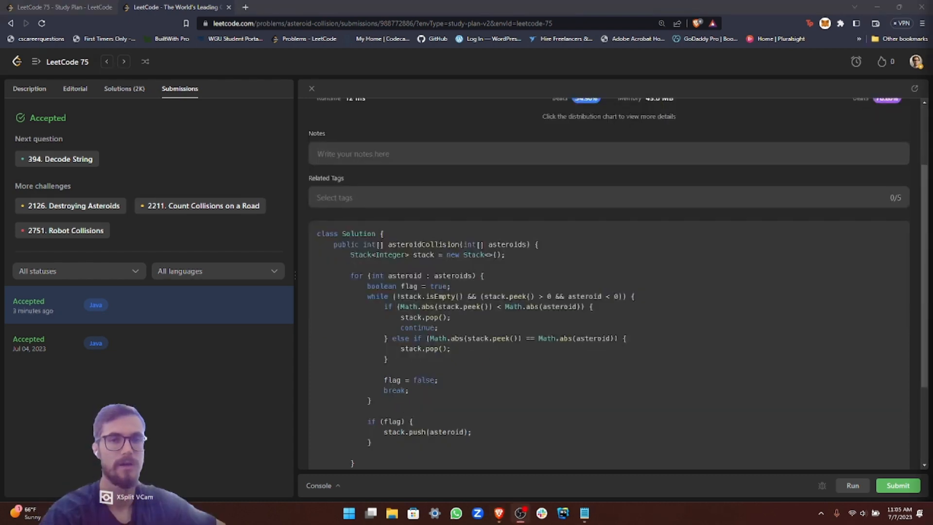